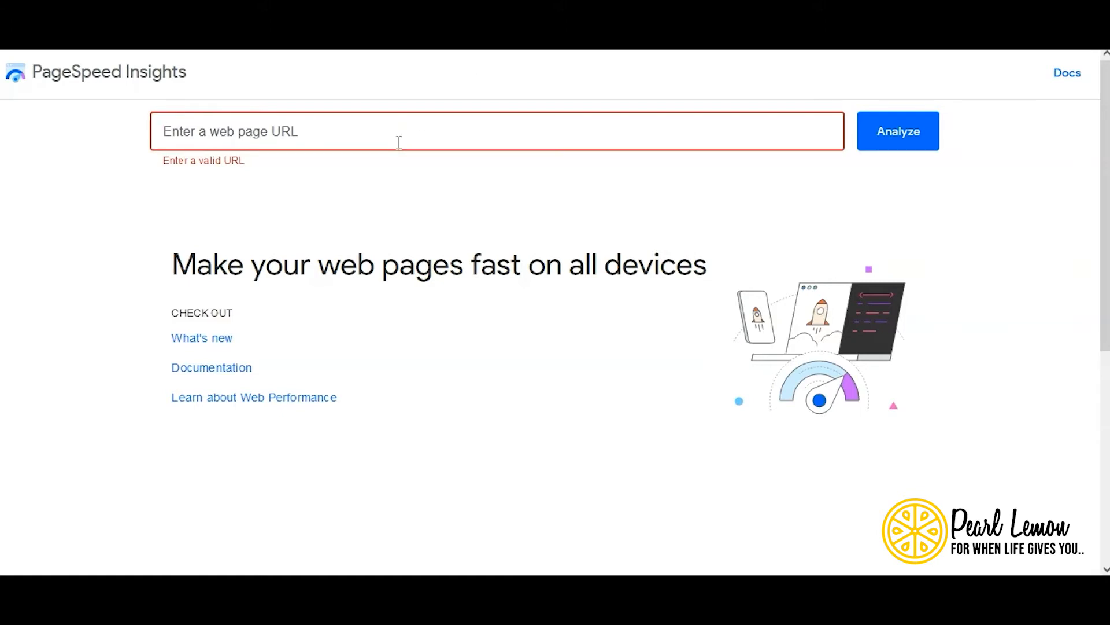
text(https://sacredaccounting.com/)
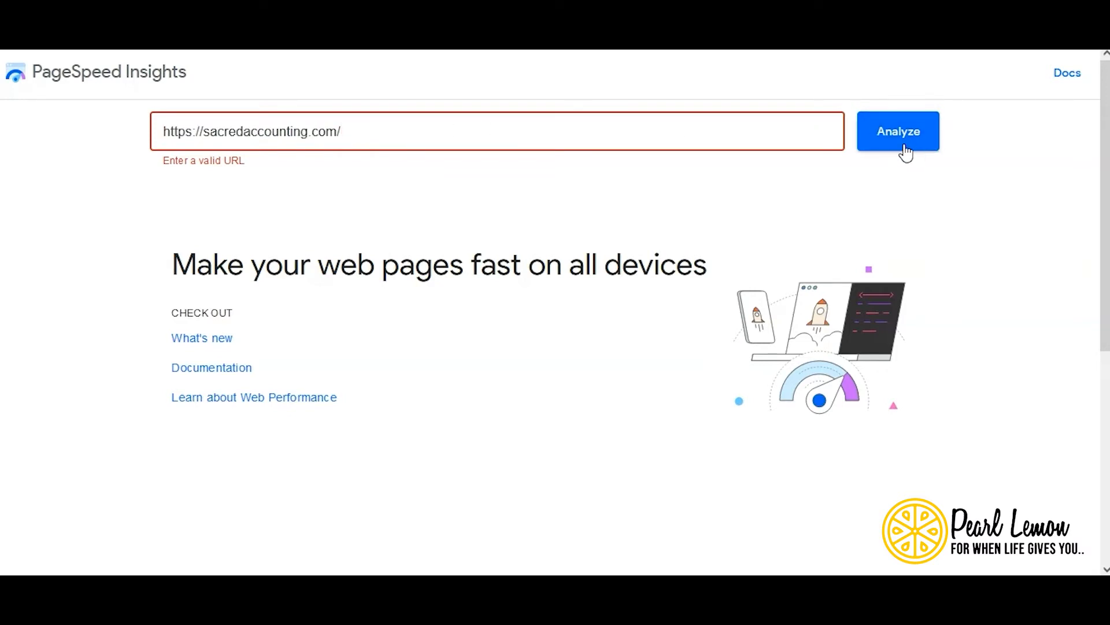
click(899, 131)
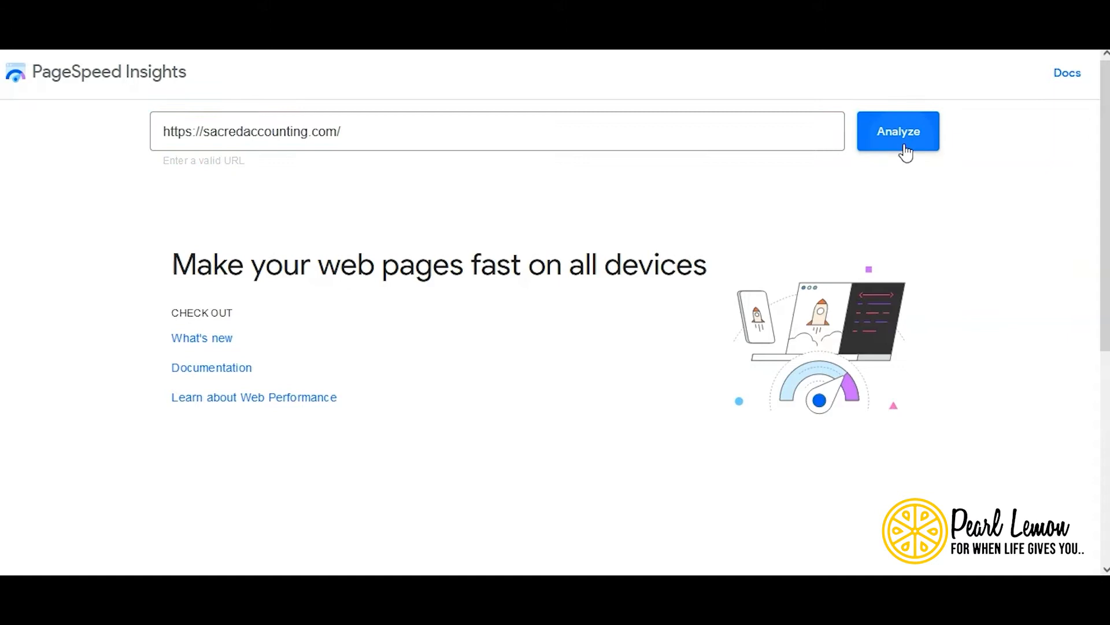
click(898, 131)
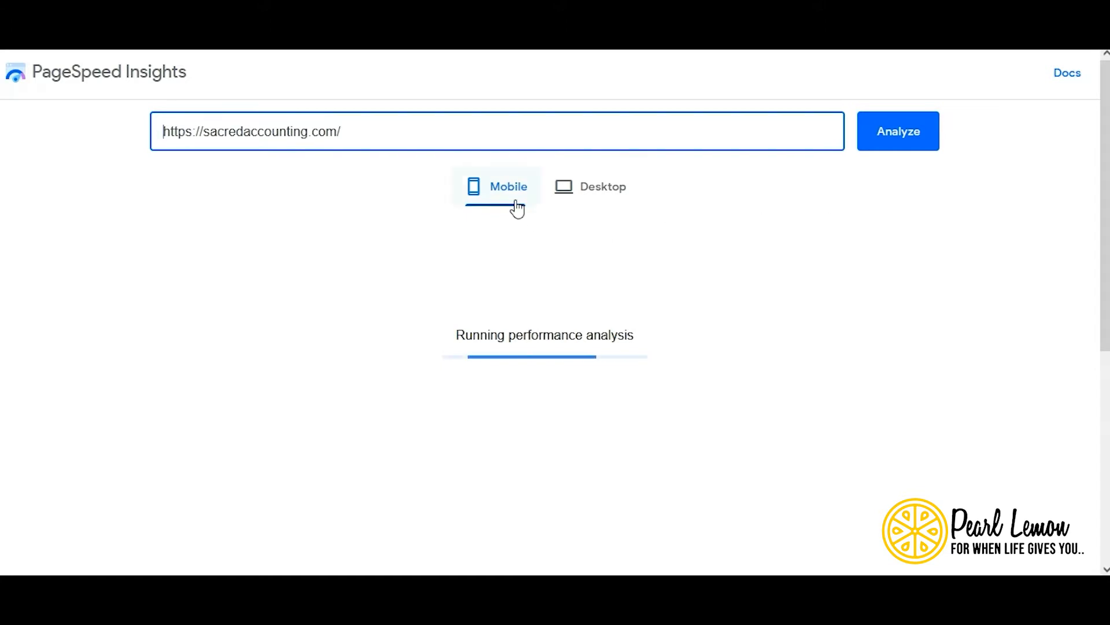
mouse_move(521, 205)
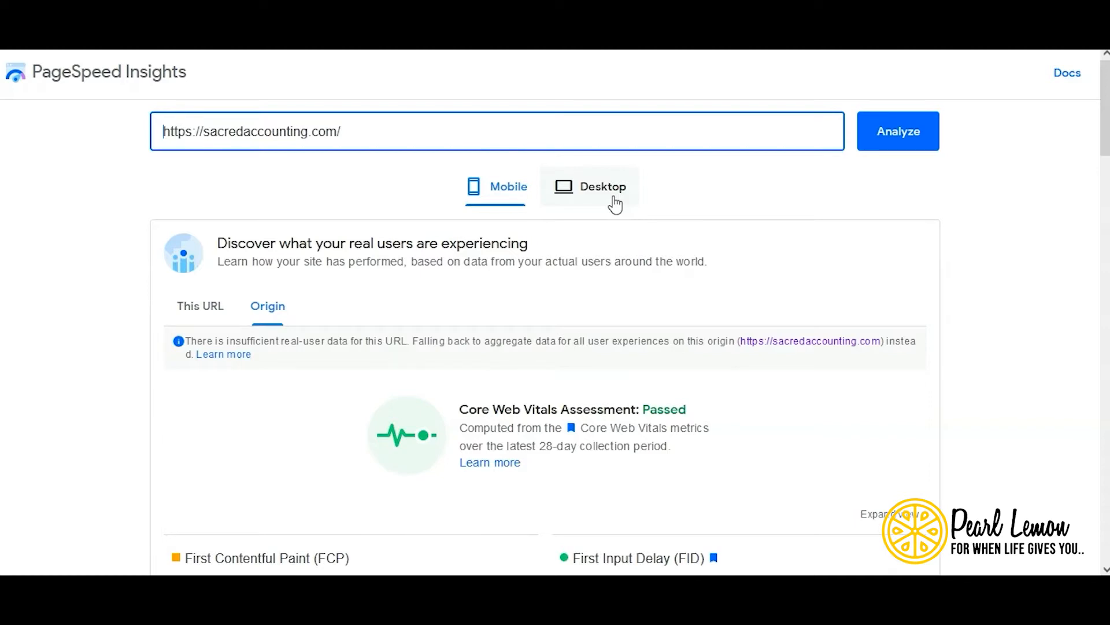
mouse_move(647, 324)
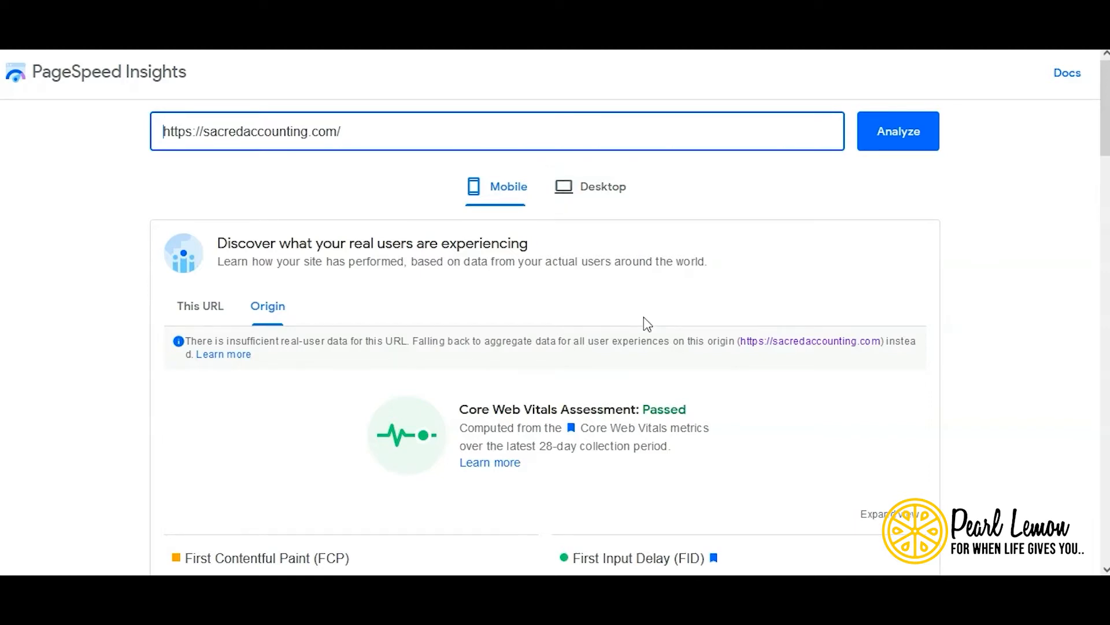
- Review the mobile report: Core Web Vitals passed and performance score 98
scroll(down, 3)
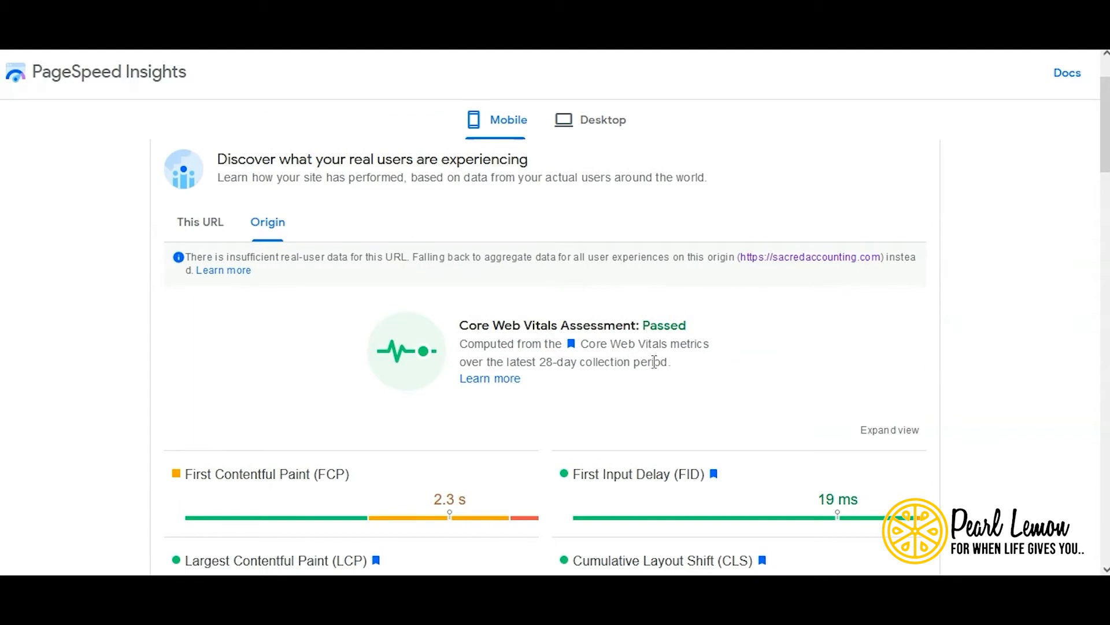
scroll(down, 3)
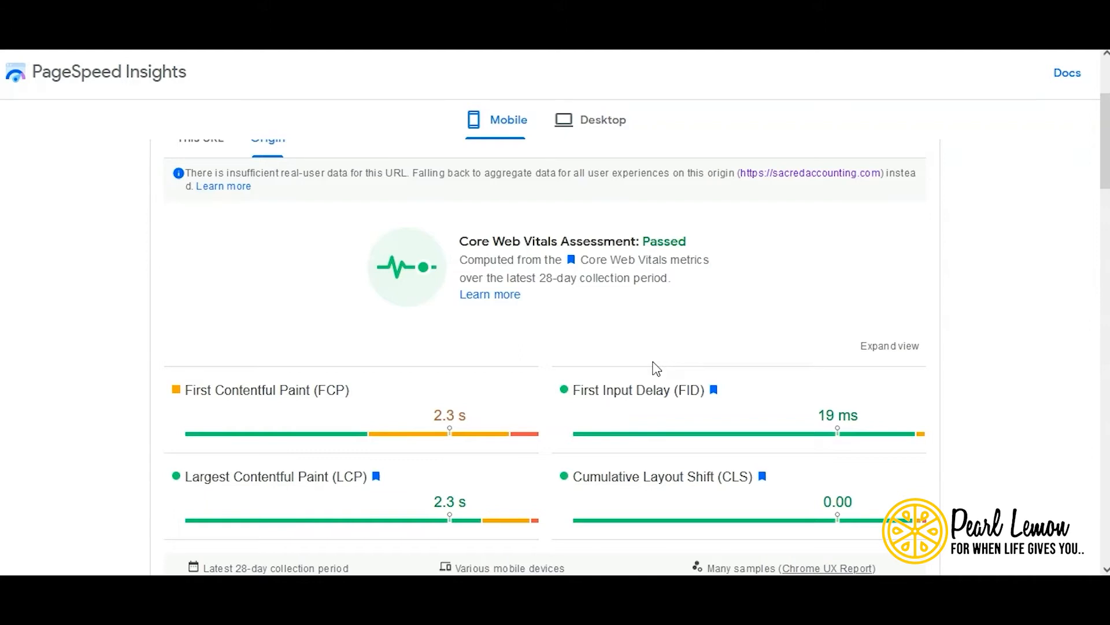
mouse_move(632, 385)
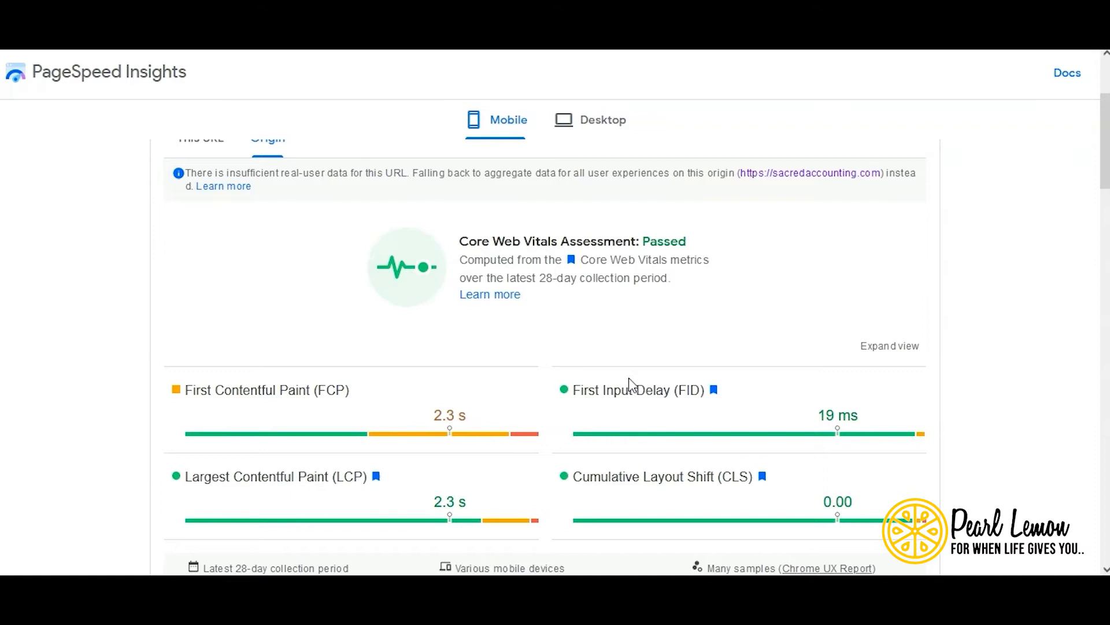
scroll(down, 3)
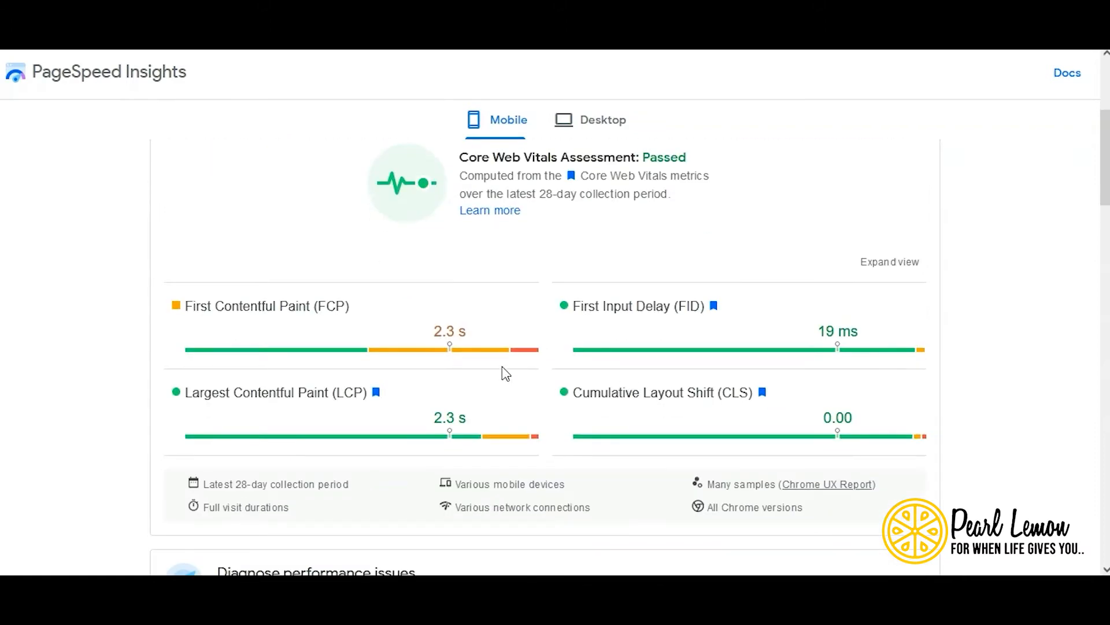
mouse_move(267, 306)
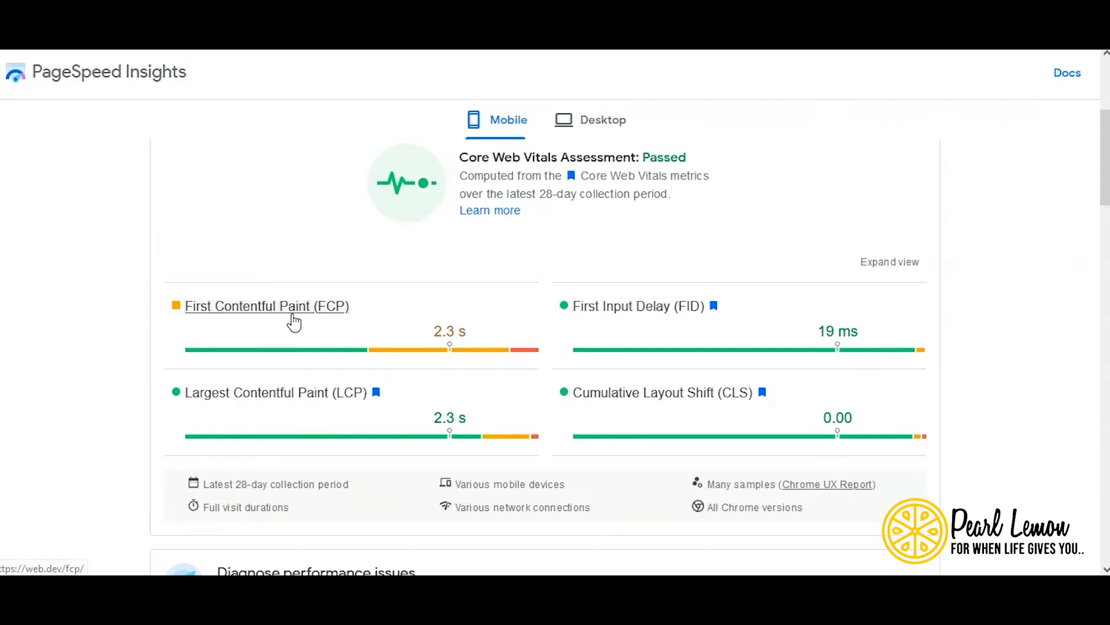
mouse_move(603, 328)
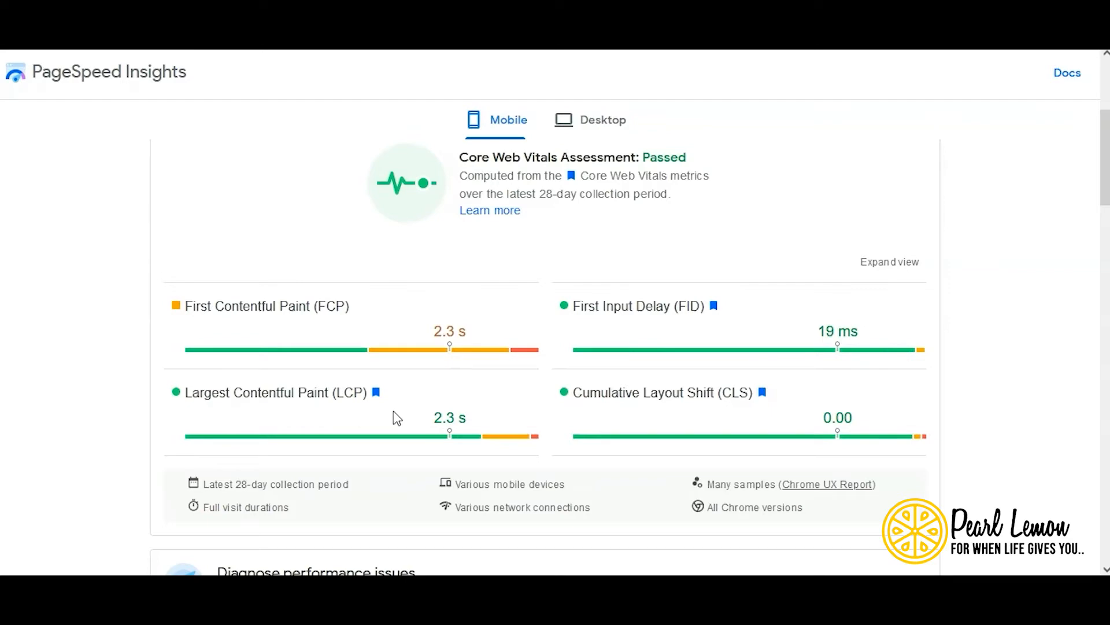
mouse_move(730, 458)
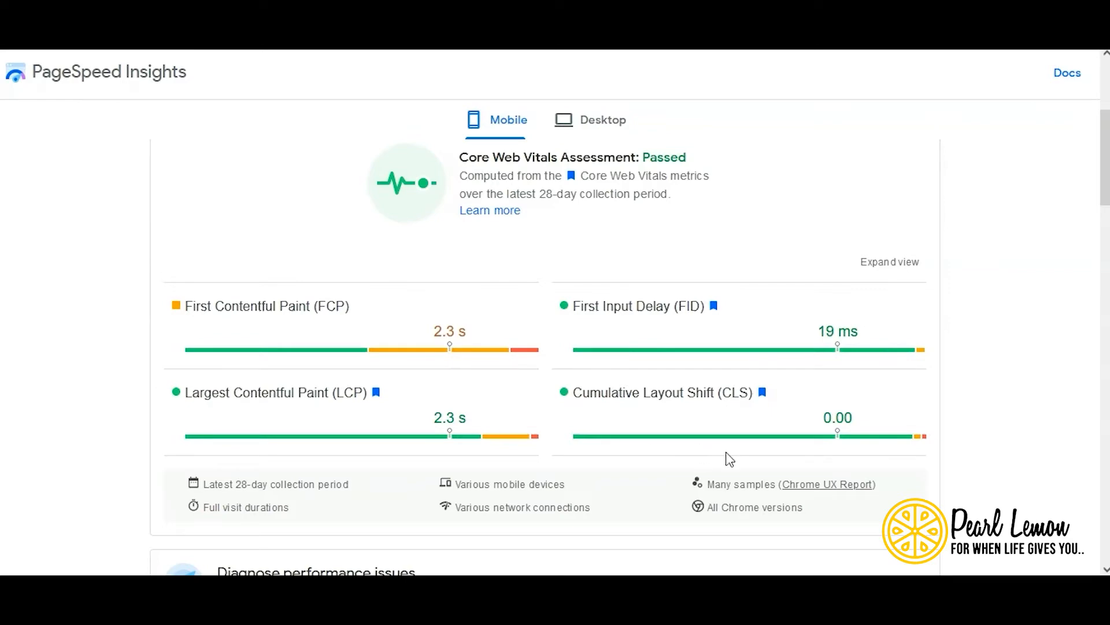
scroll(up, 3)
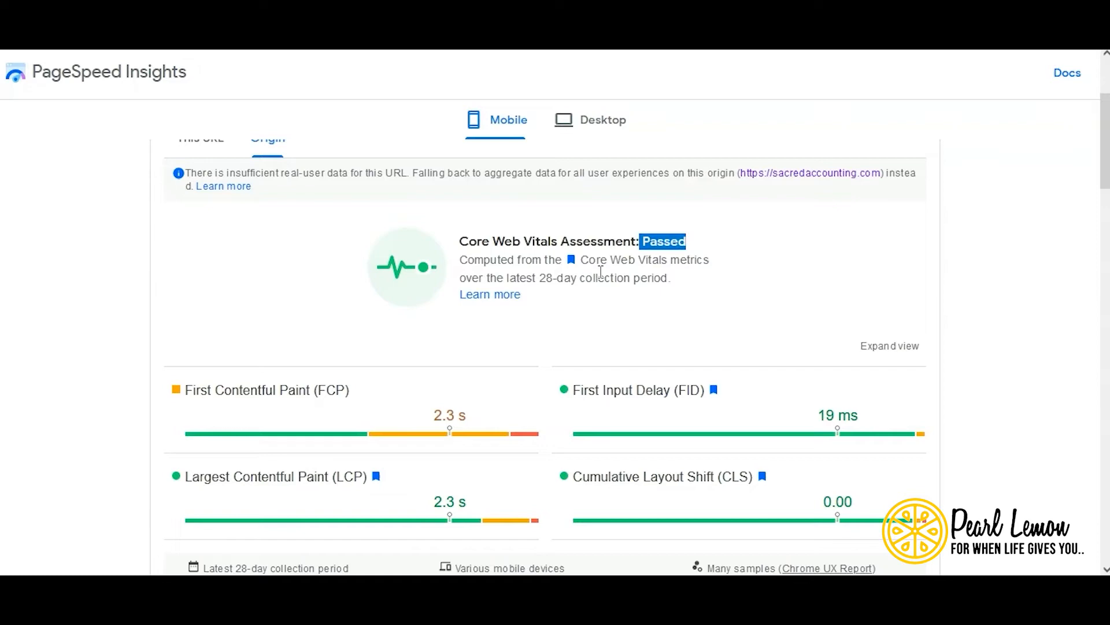
scroll(down, 3)
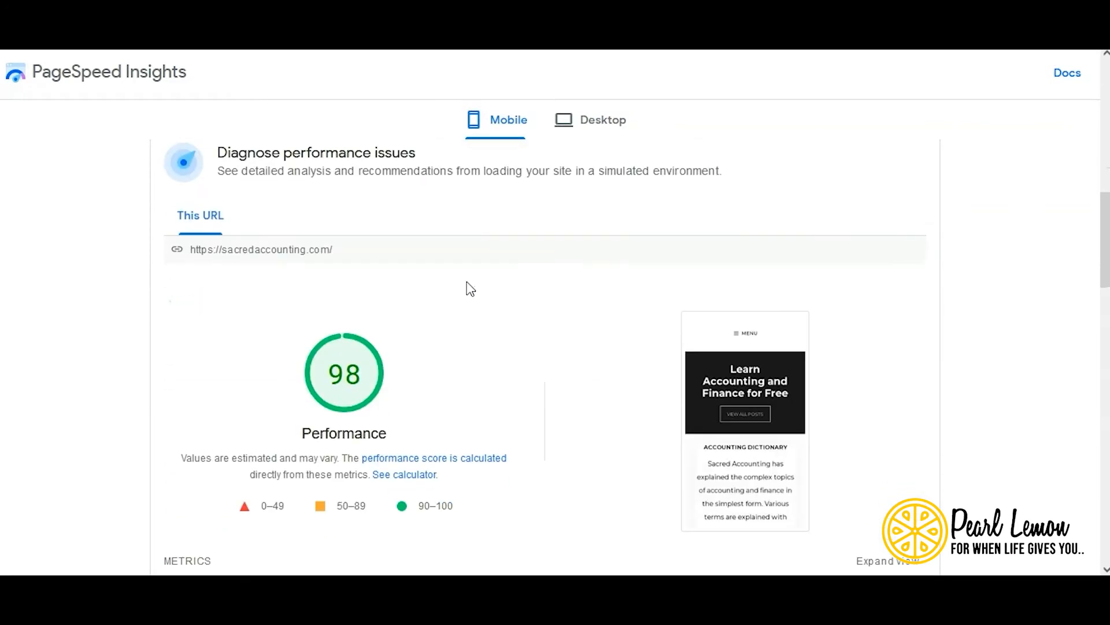
- View the mobile lab metrics: First Contentful Paint 1.7 s, Total Blocking Time 10 ms
click(267, 222)
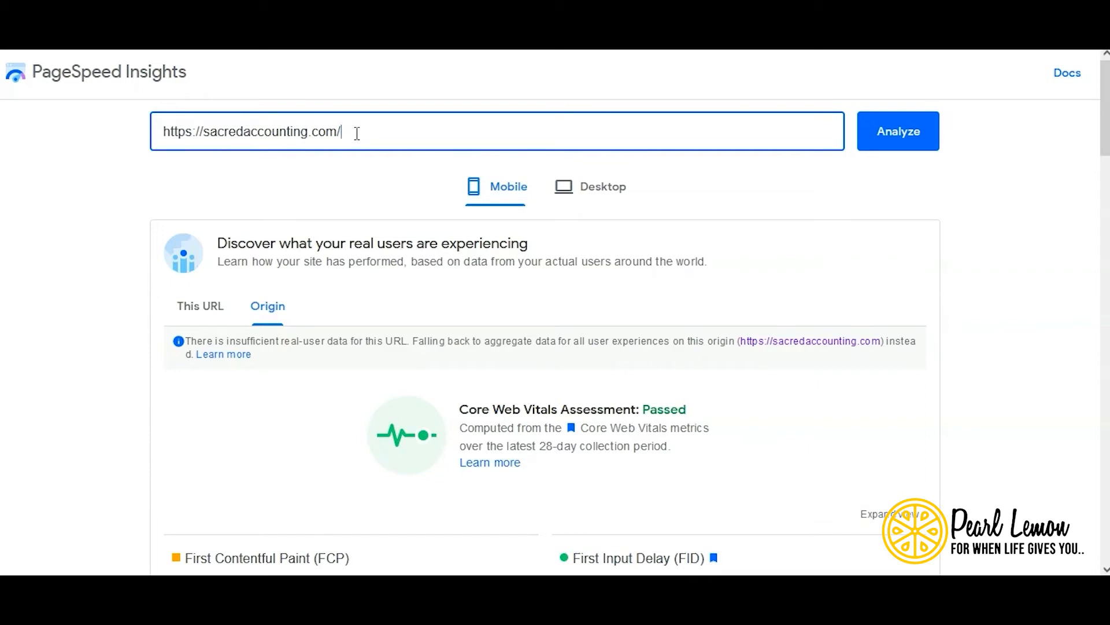
mouse_move(514, 410)
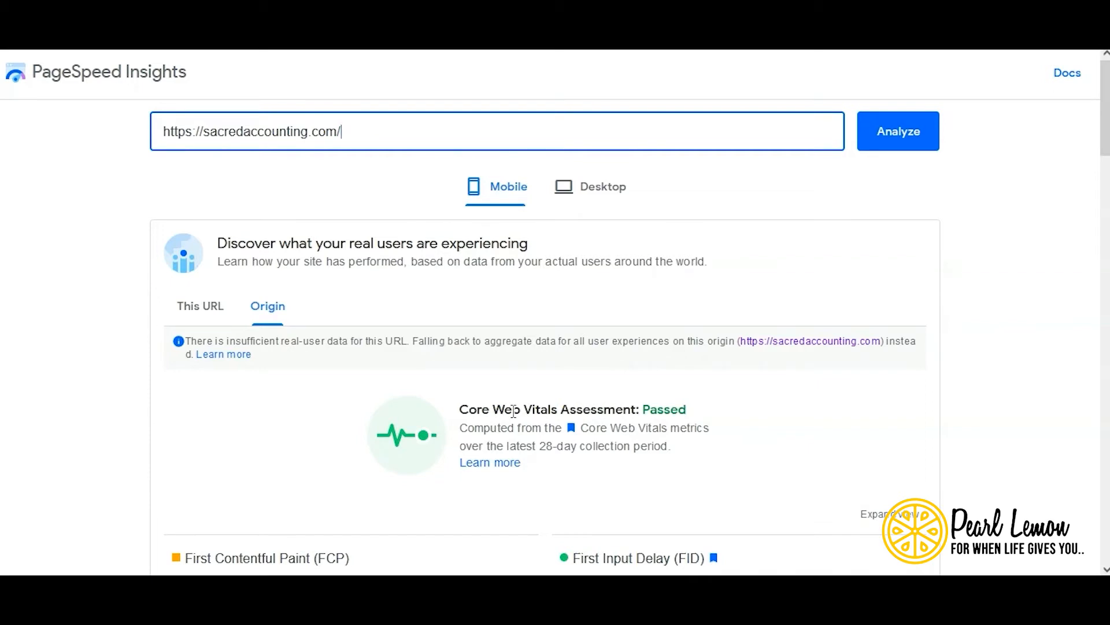
mouse_move(388, 371)
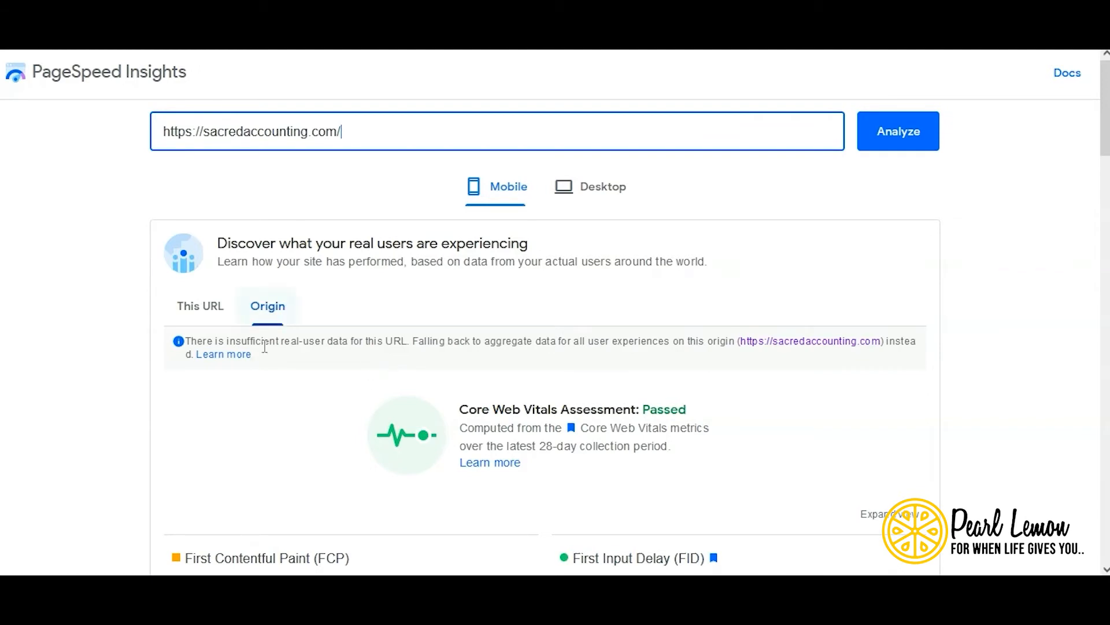
scroll(down, 3)
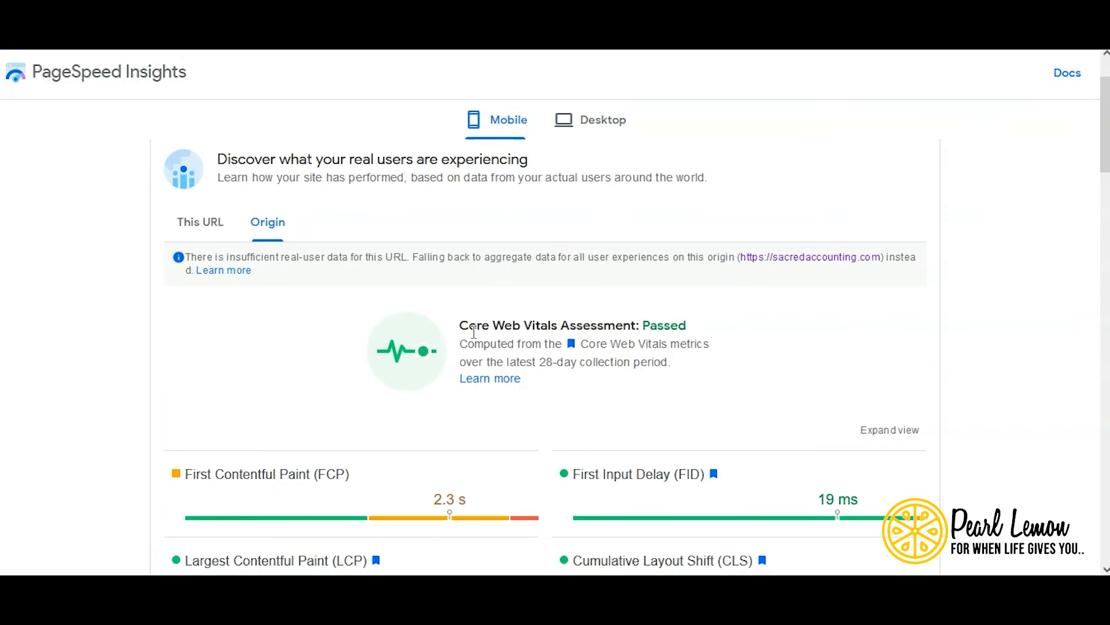
scroll(down, 3)
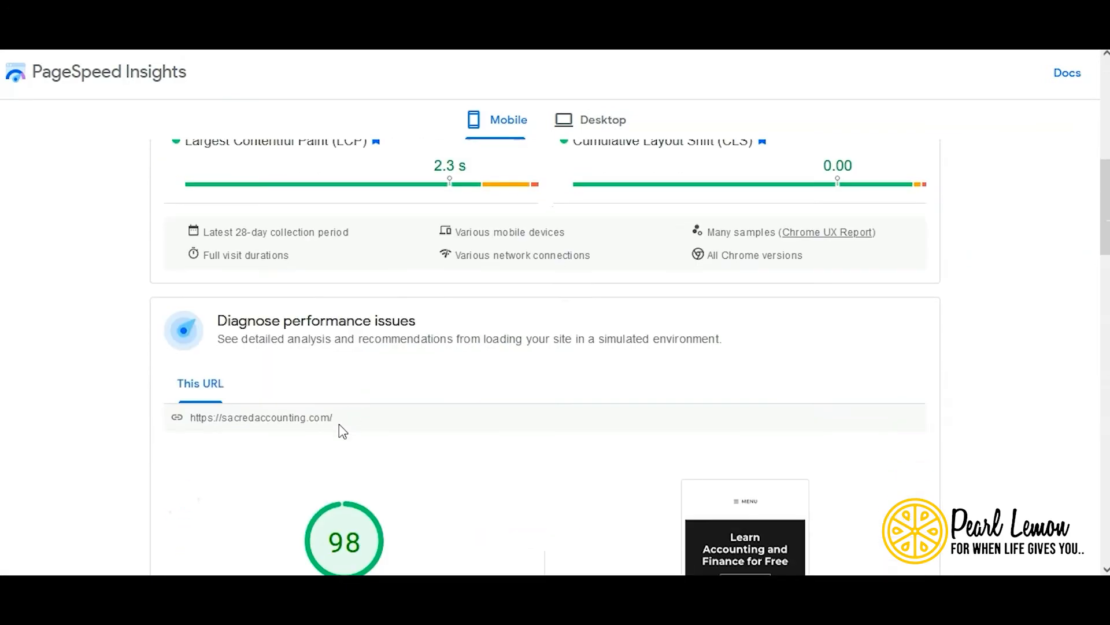
scroll(down, 3)
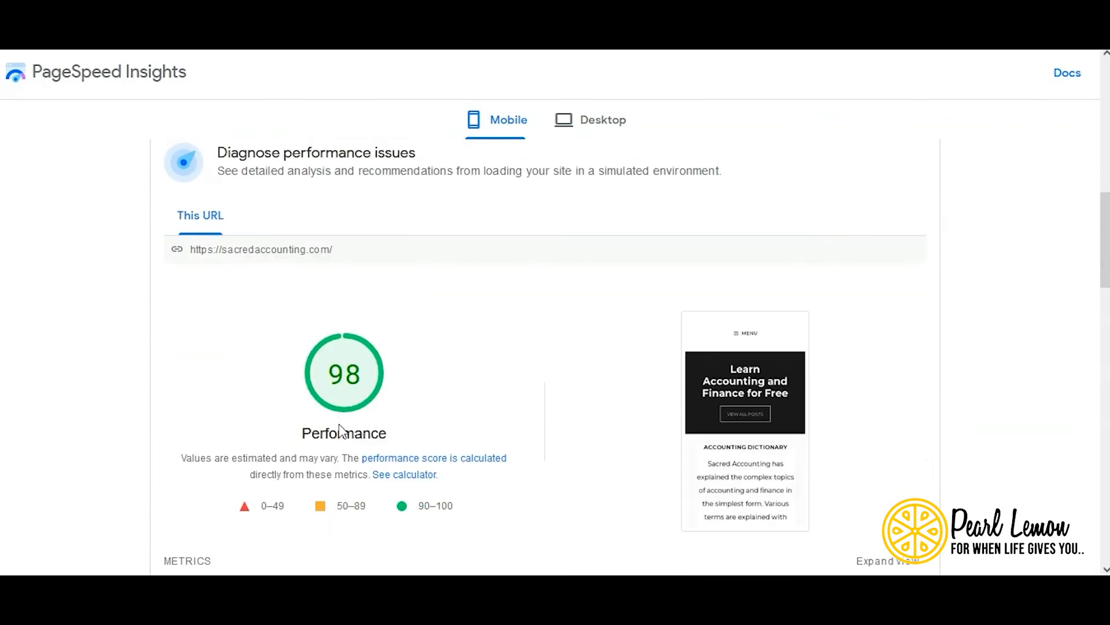
scroll(down, 3)
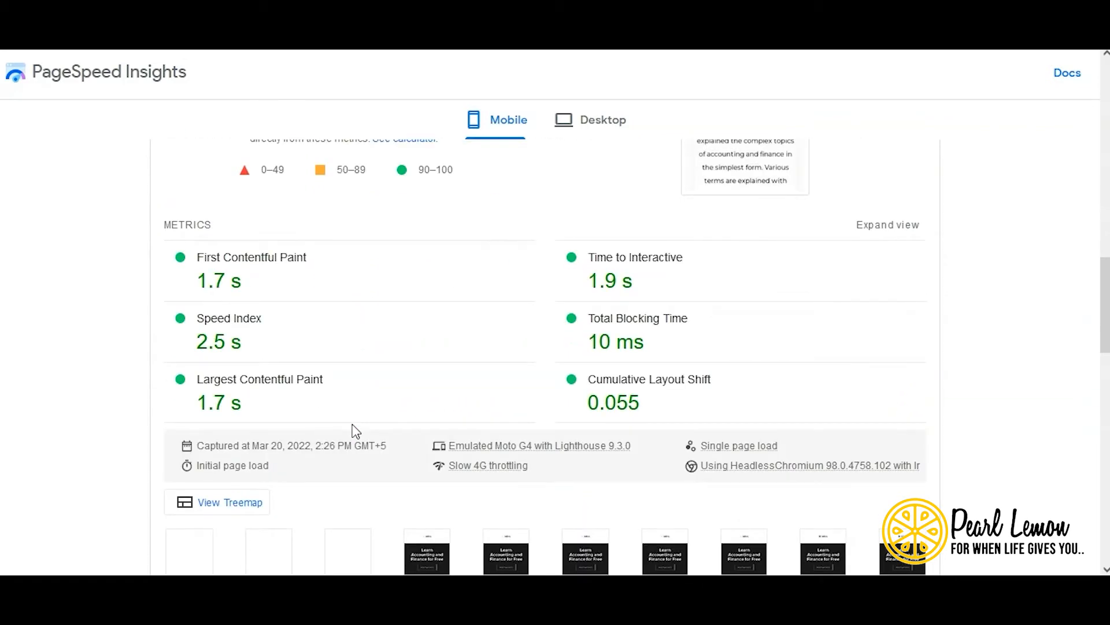
- Show Opportunities (server response 0.86 s, unused CSS 0.6 s) and Diagnostics
scroll(down, 3)
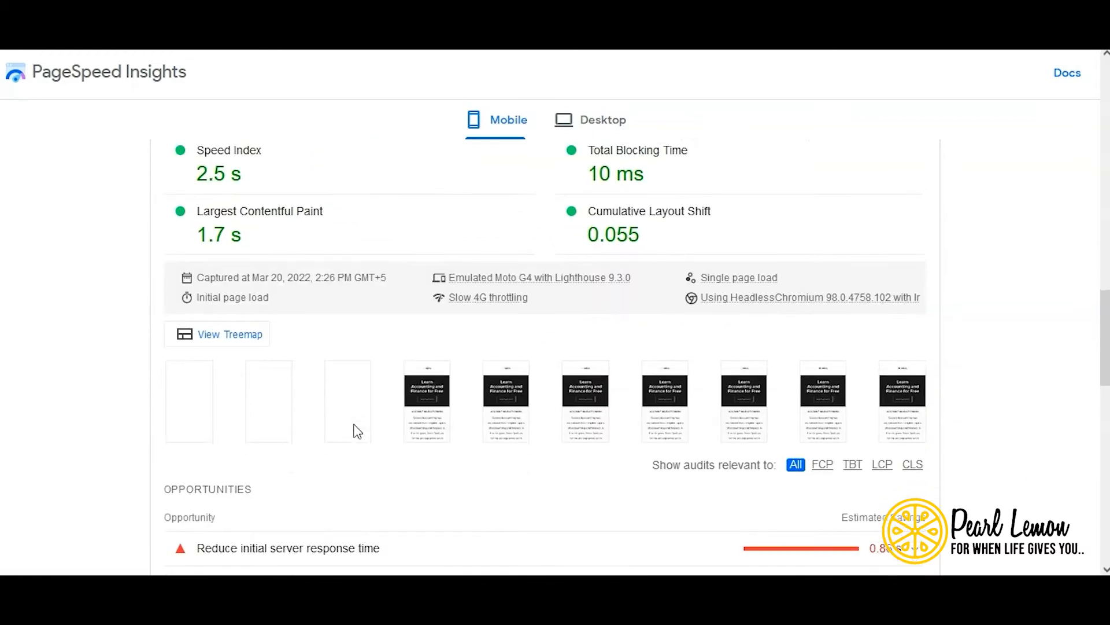
scroll(down, 3)
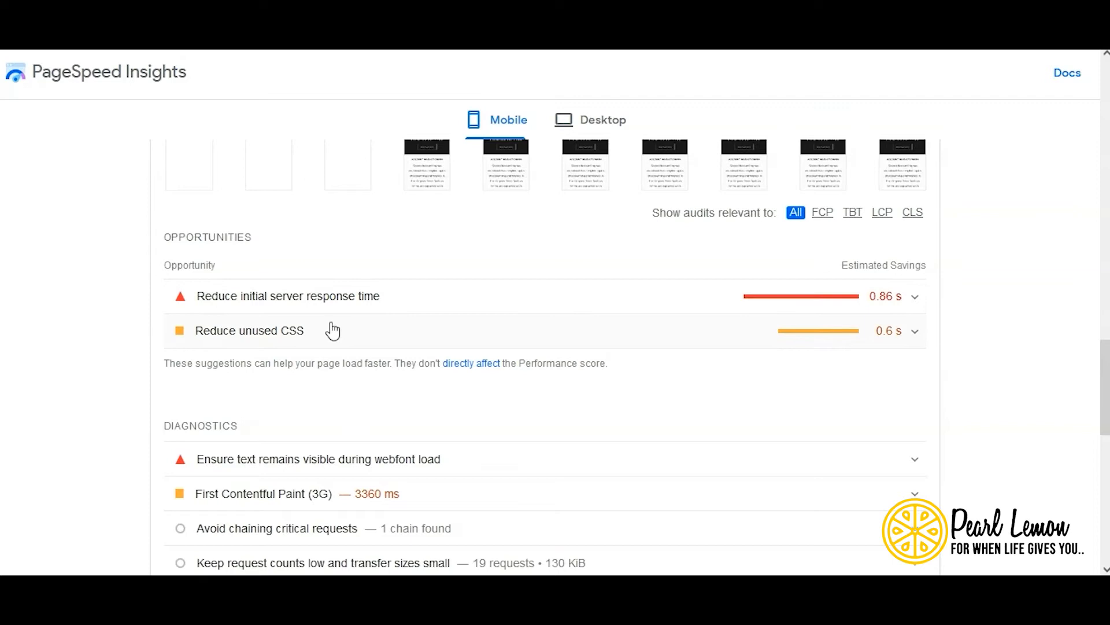
mouse_move(380, 300)
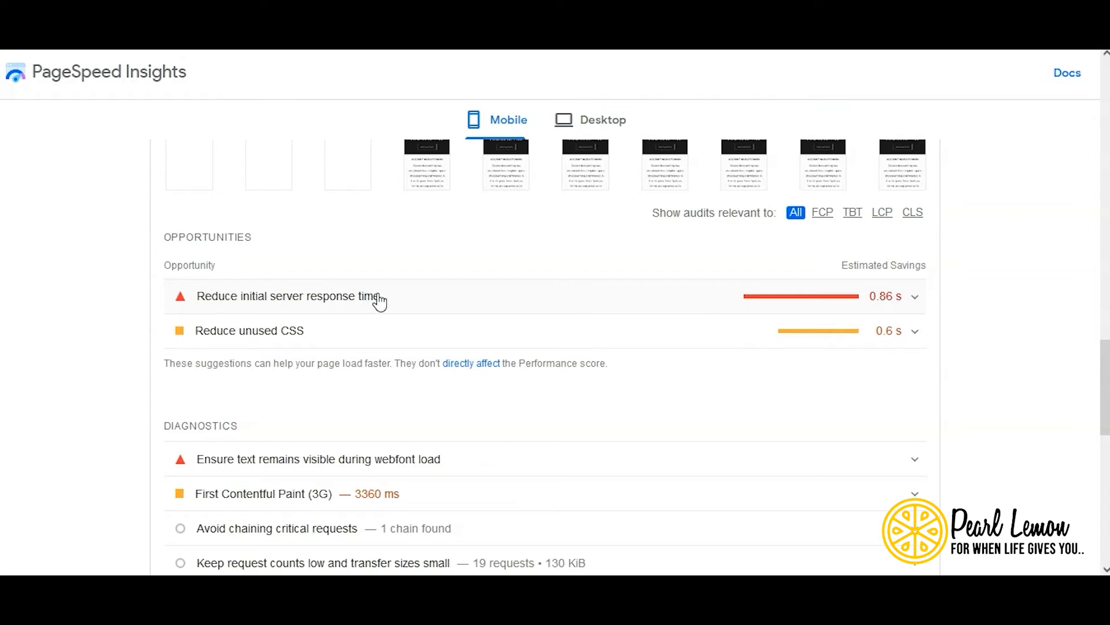
- Expand 'Reduce initial server response time', showing 960 ms spent
click(290, 296)
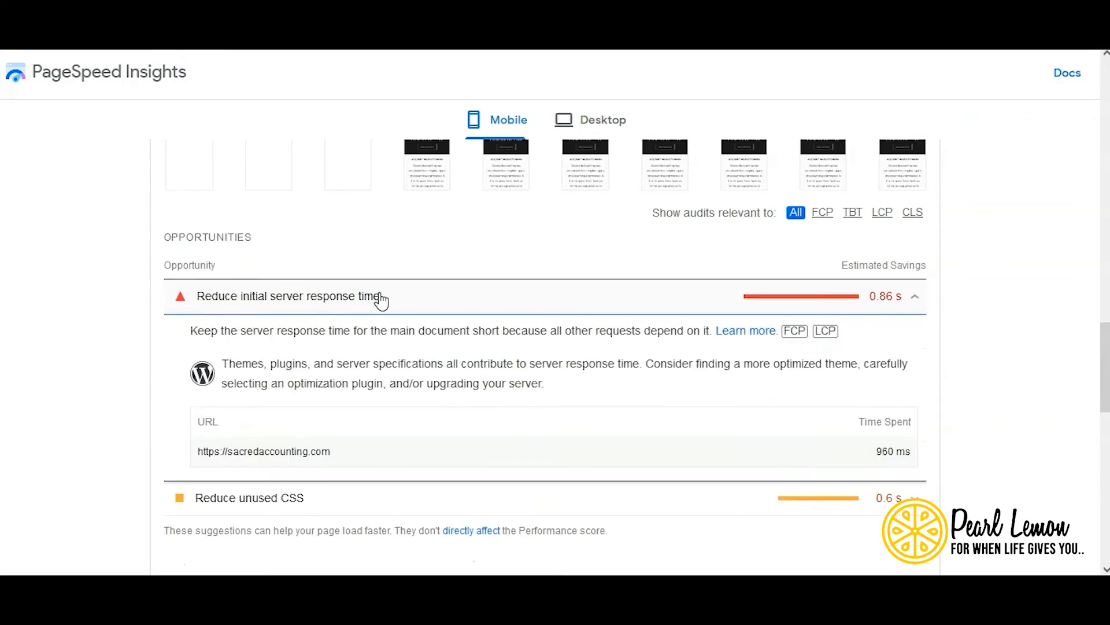
mouse_move(337, 407)
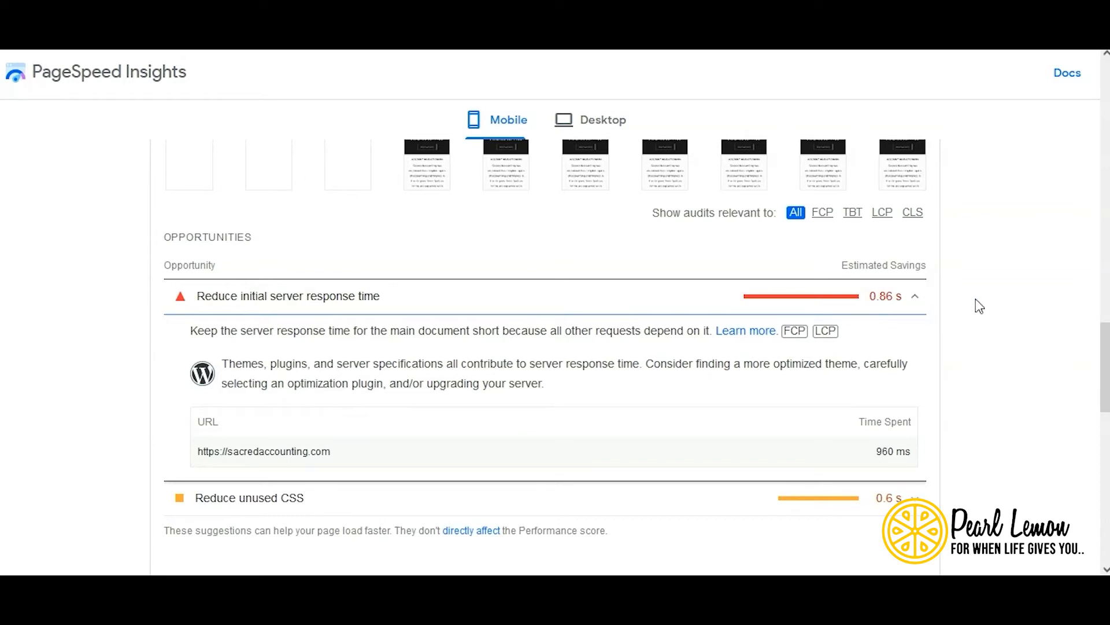
mouse_move(879, 312)
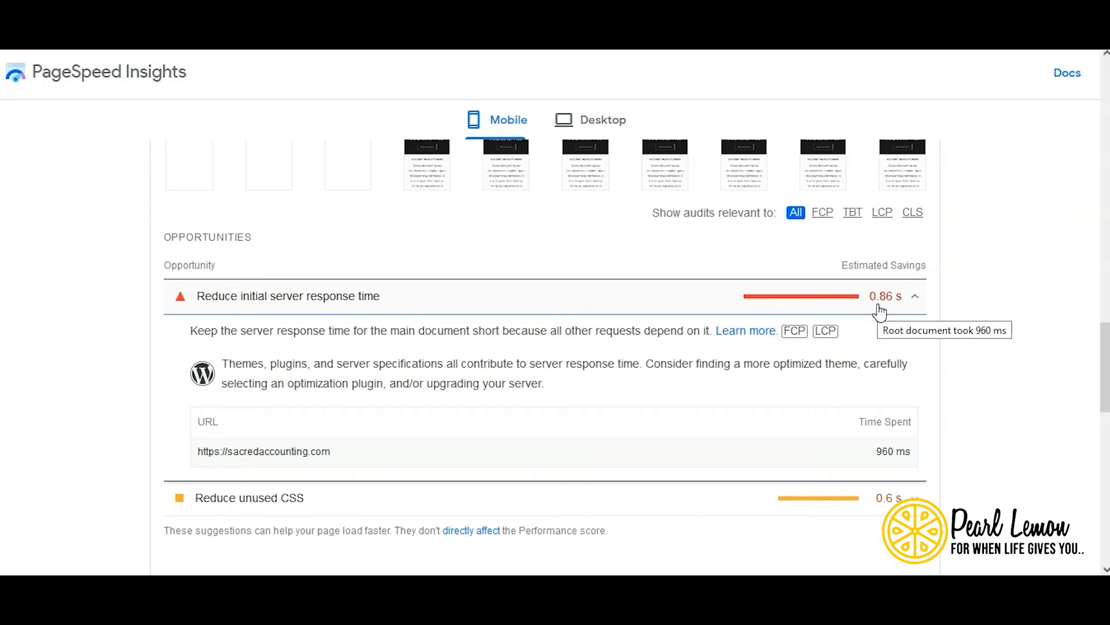
mouse_move(883, 293)
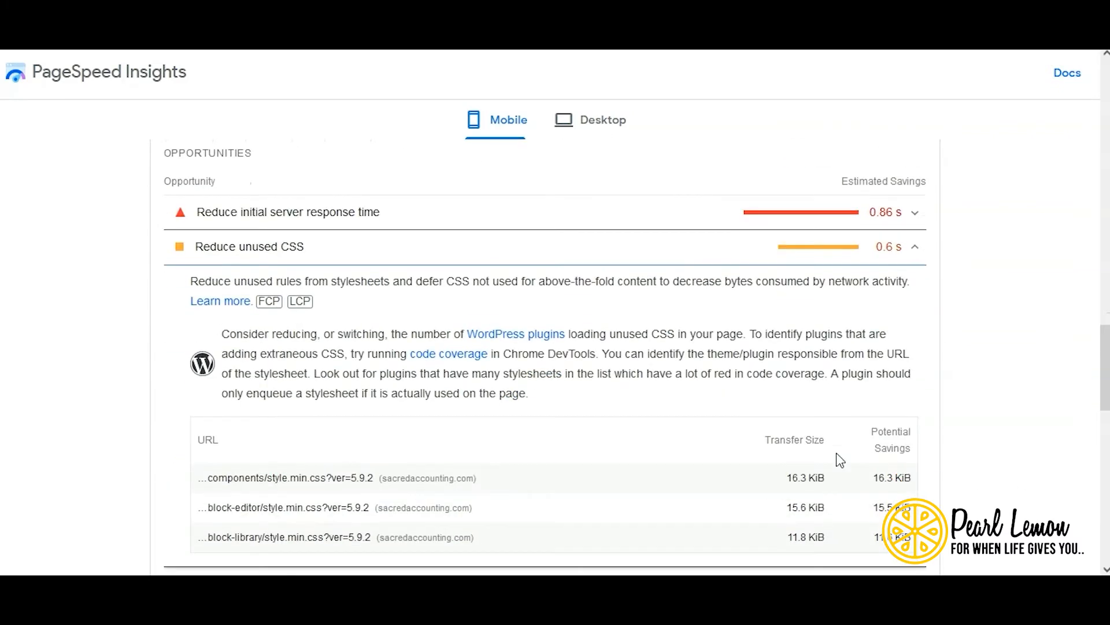
- Scroll back up to the mobile performance score and lab metrics
scroll(down, 3)
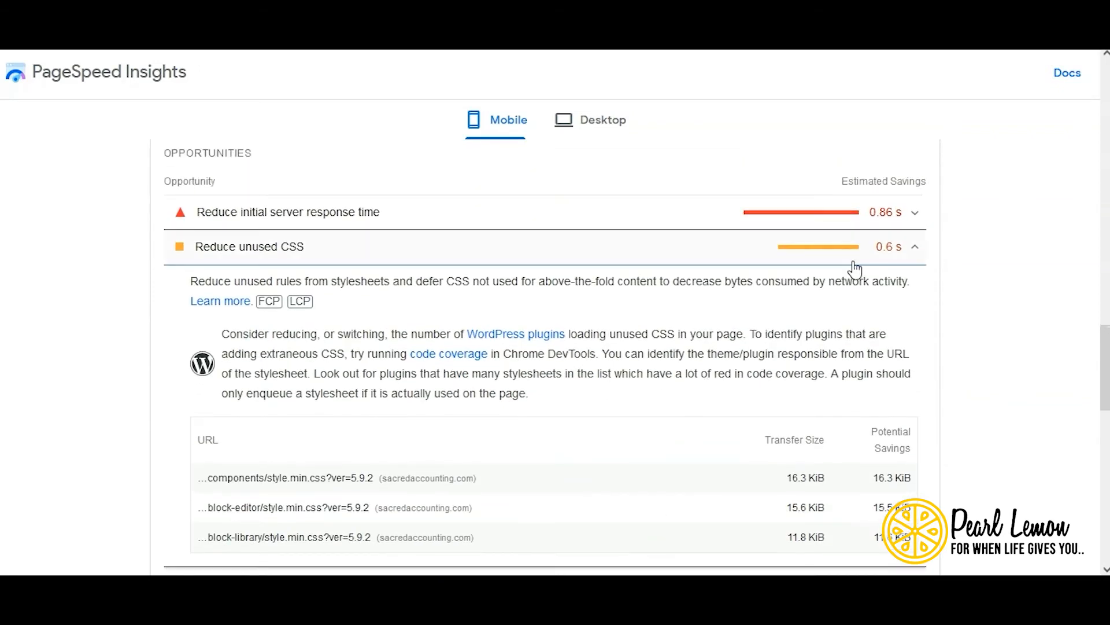
scroll(up, 3)
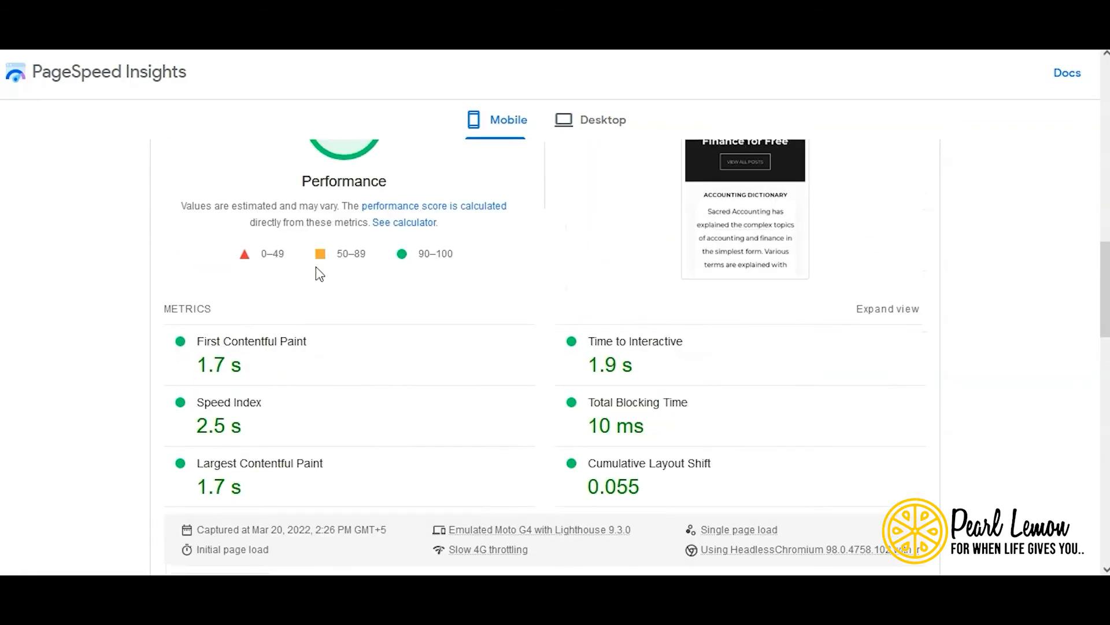
scroll(up, 3)
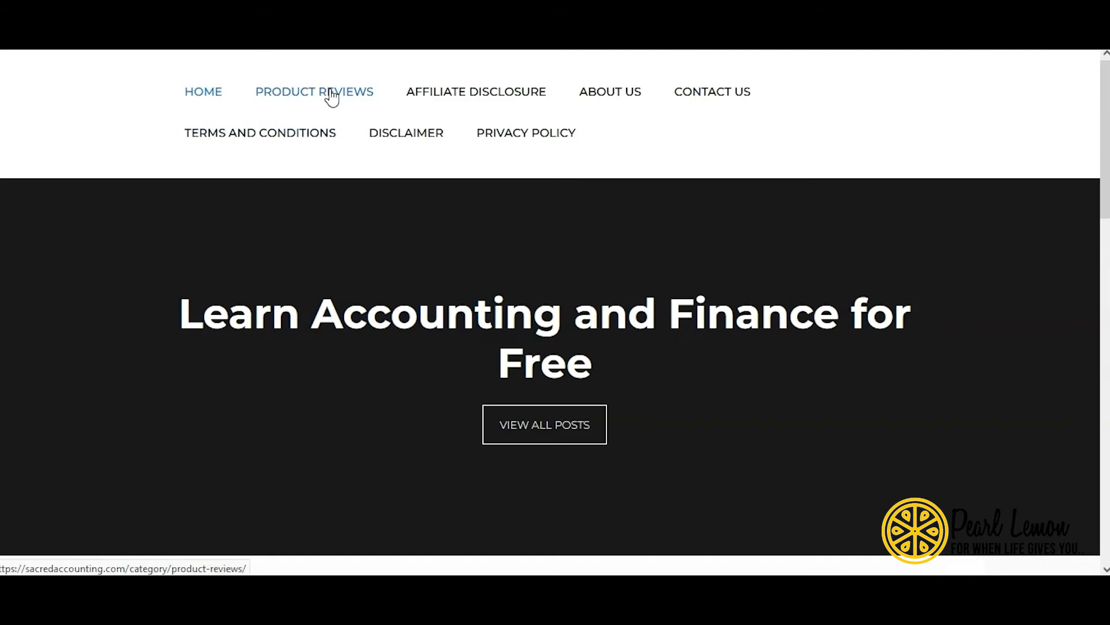
- Open Product Reviews and find the 7 Best Sports Backpacks Review post
click(314, 92)
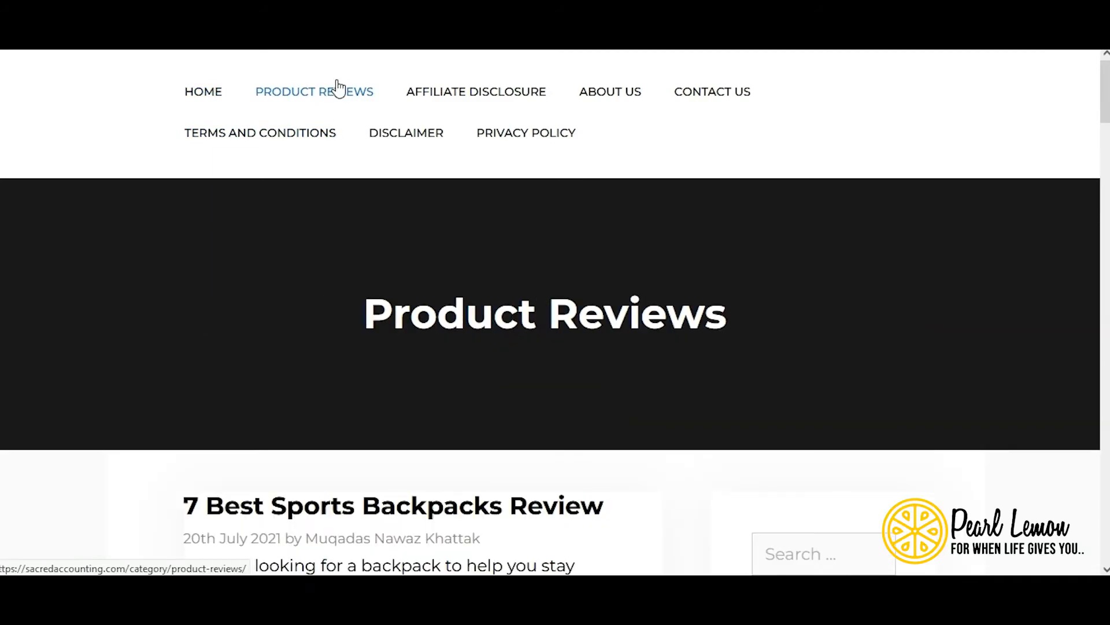
scroll(down, 3)
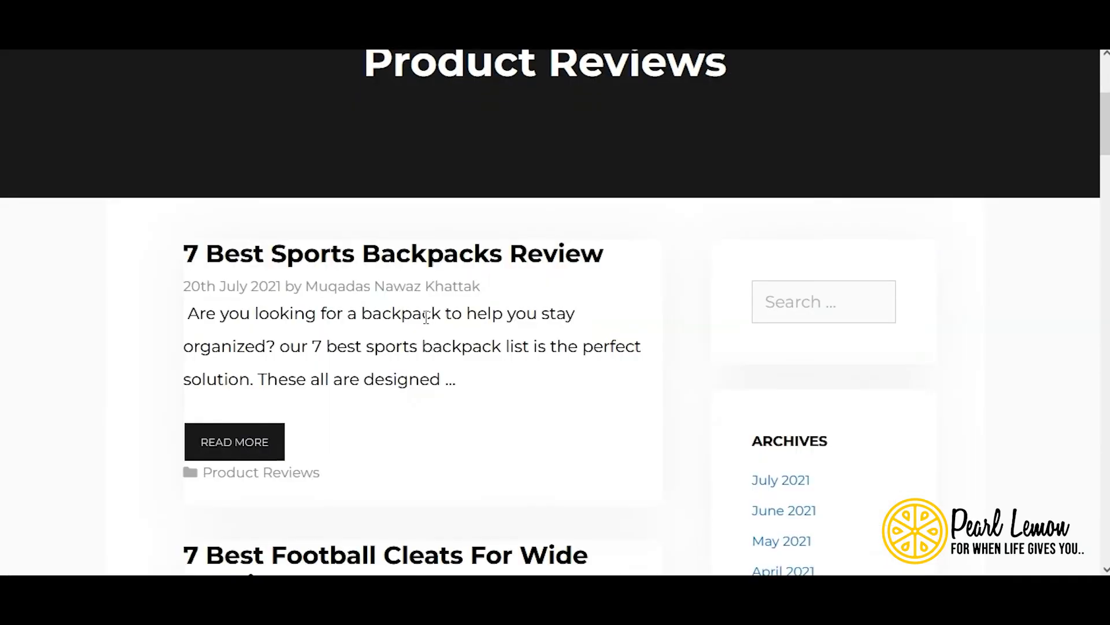
mouse_move(438, 258)
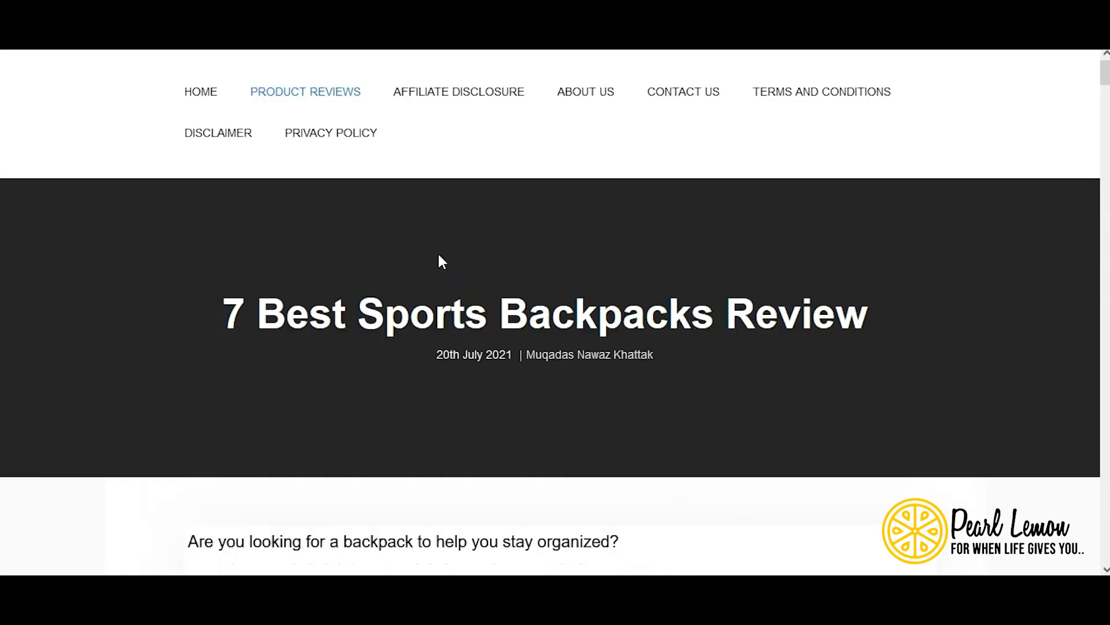
scroll(down, 3)
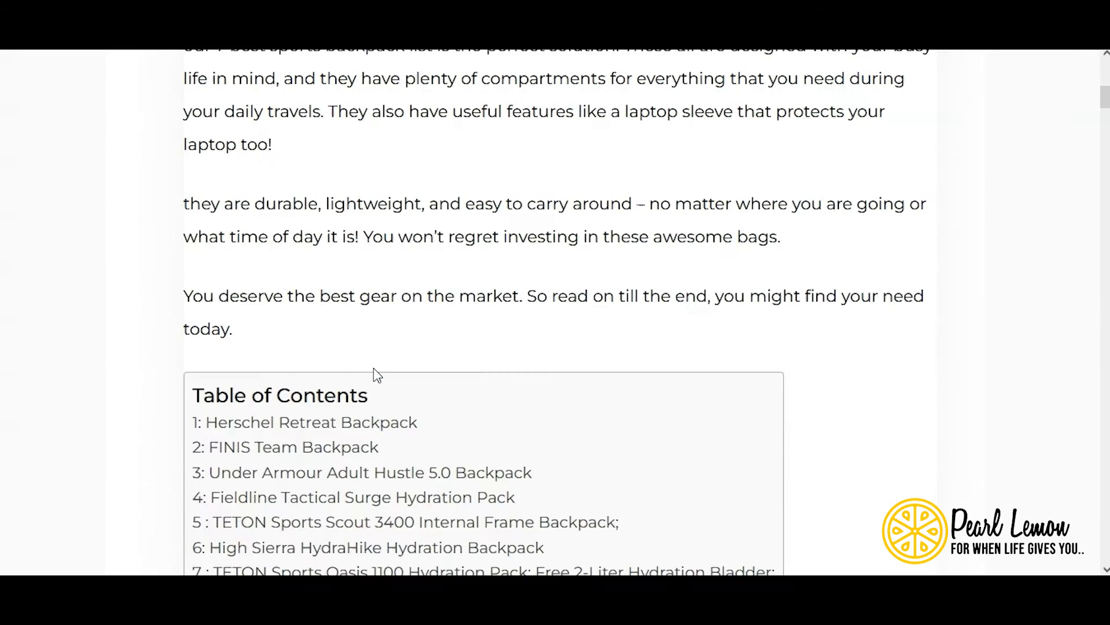
scroll(down, 3)
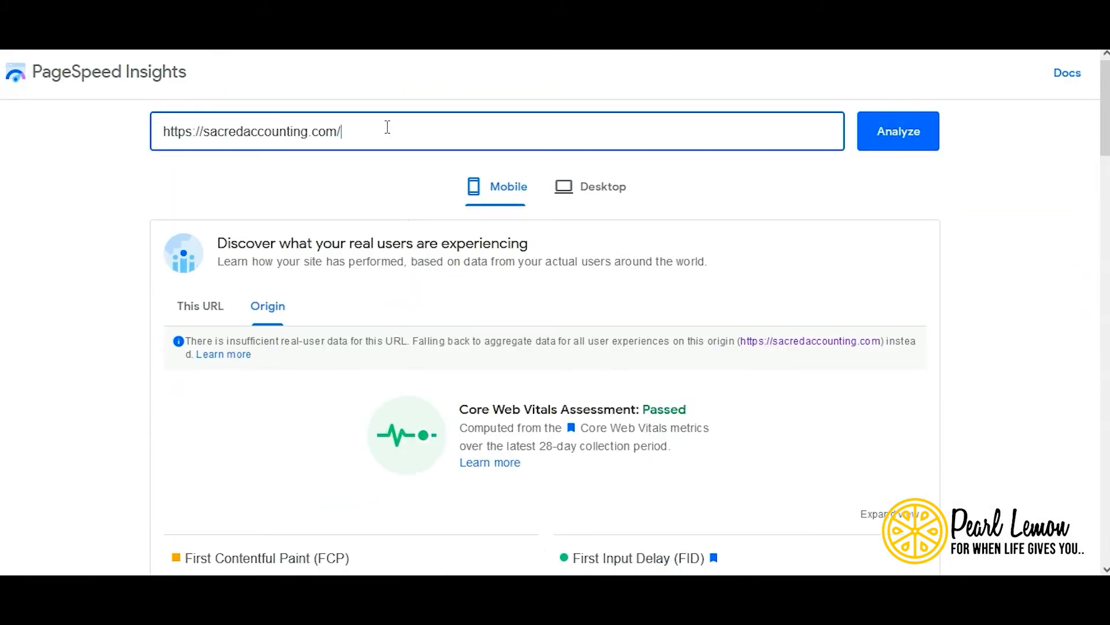
- Analyse the /7-best-sports-backpacks-review/ page, scoring 96 on mobile
text(7-best-sports-backpacks-review/)
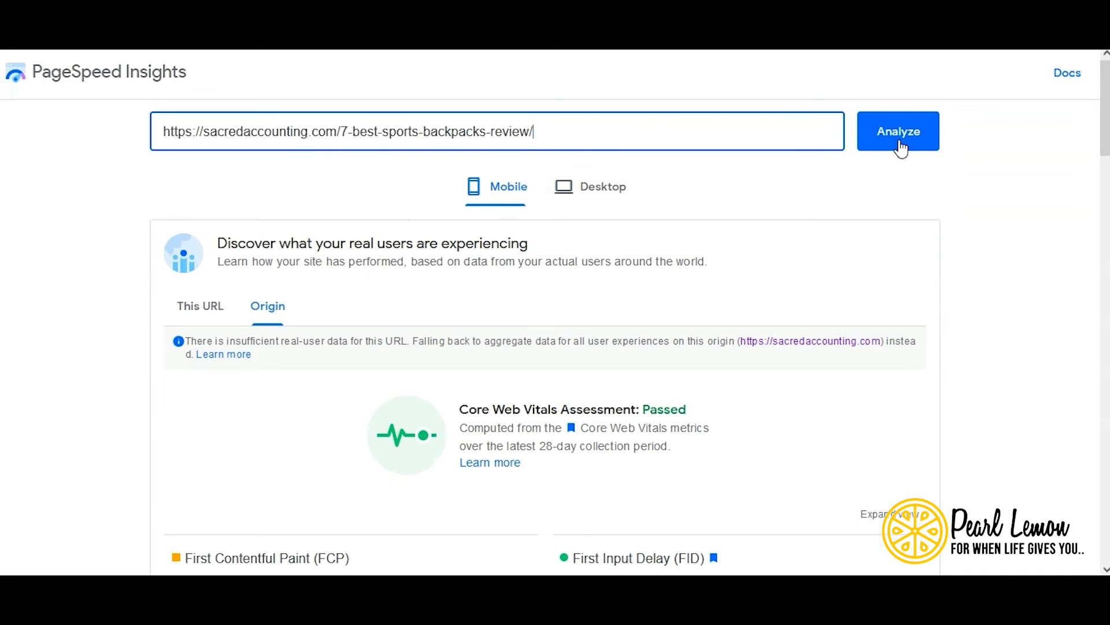
click(898, 131)
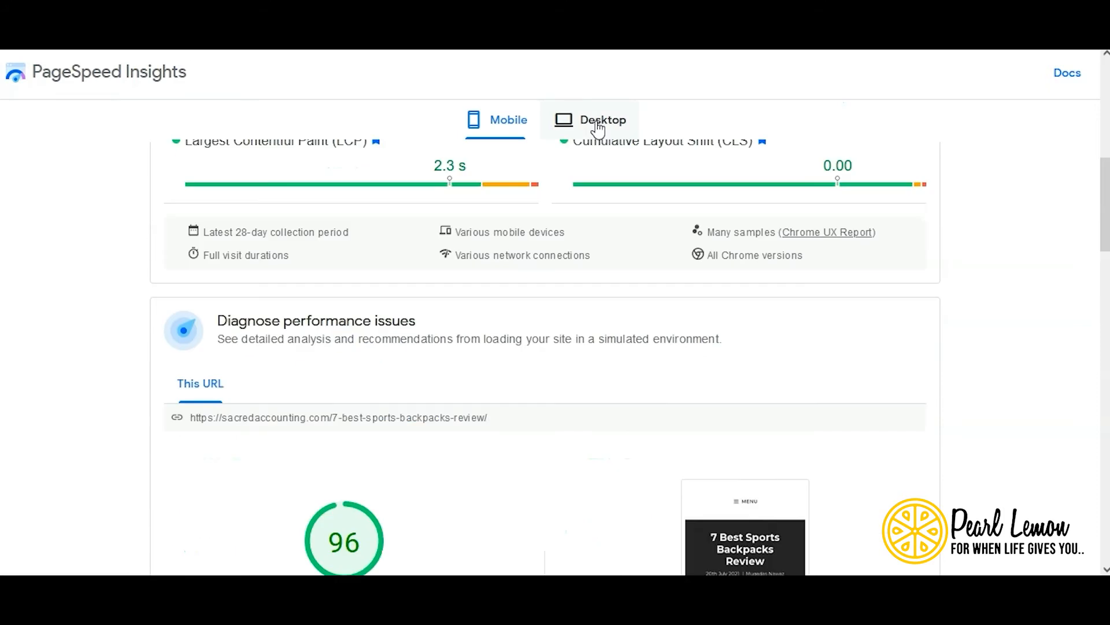
- Switch to the Desktop results, where Core Web Vitals pass
click(601, 120)
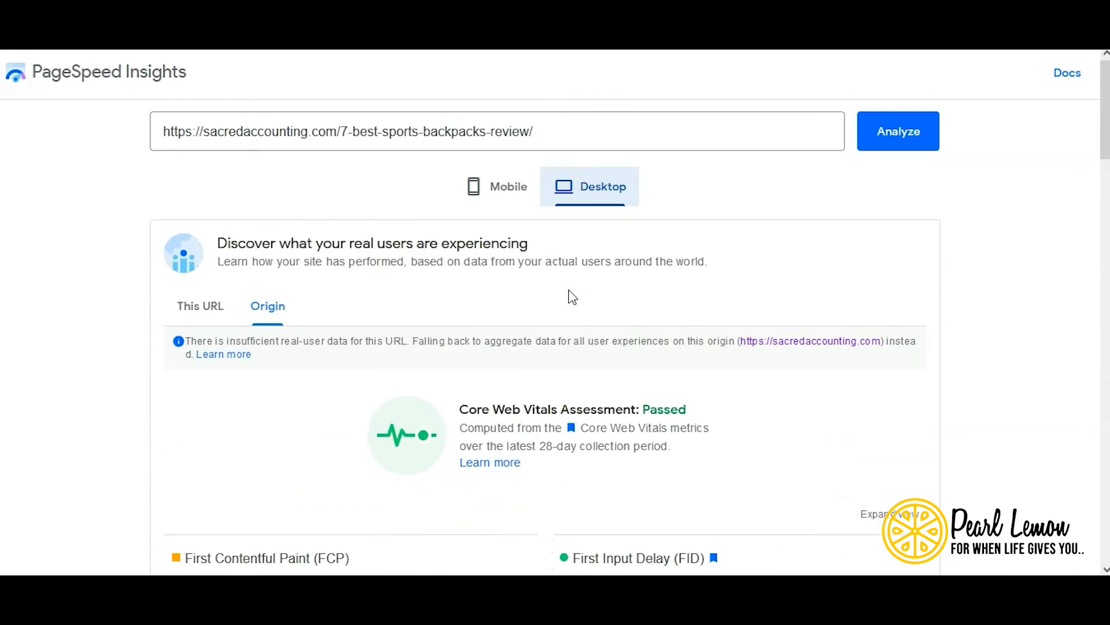
mouse_move(639, 113)
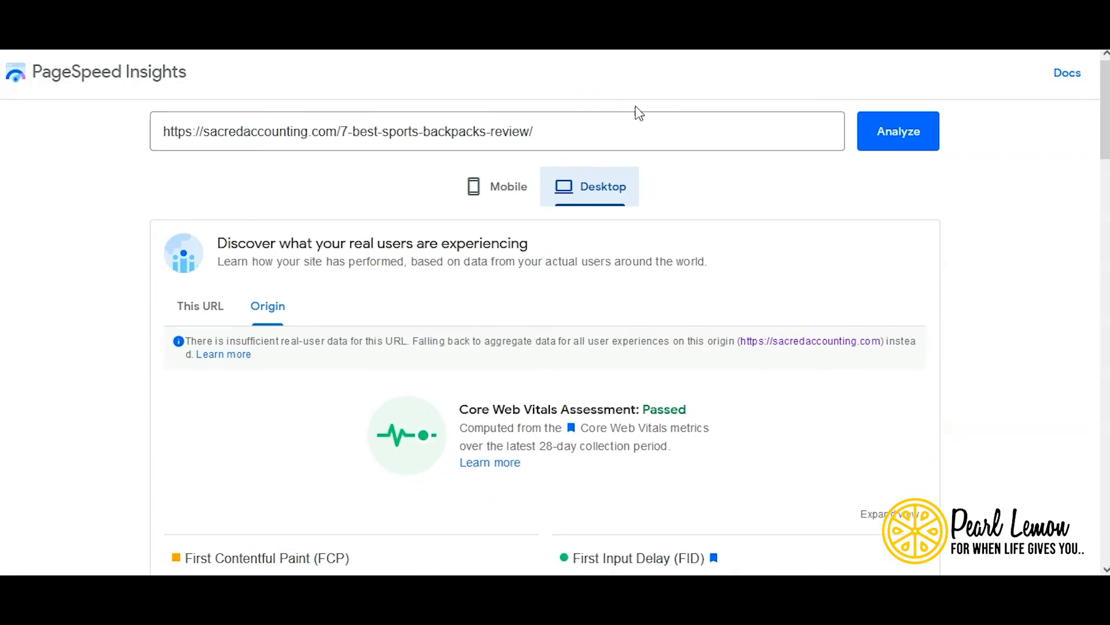
mouse_move(645, 75)
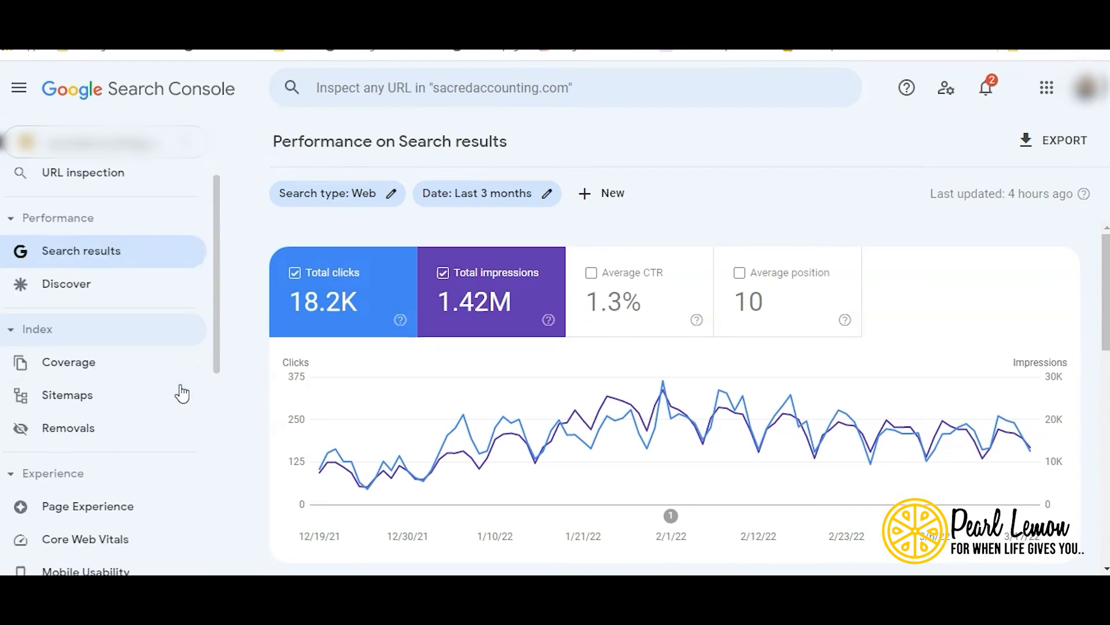
- Open Search Console's Page Experience report showing 100% good URLs on mobile and desktop
scroll(down, 3)
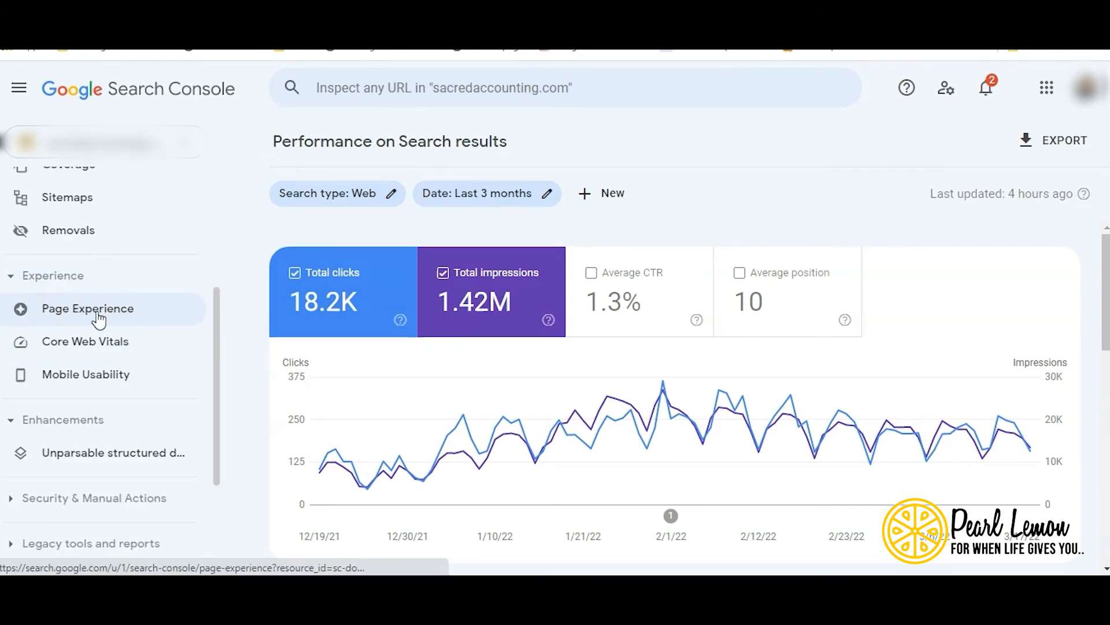
click(87, 308)
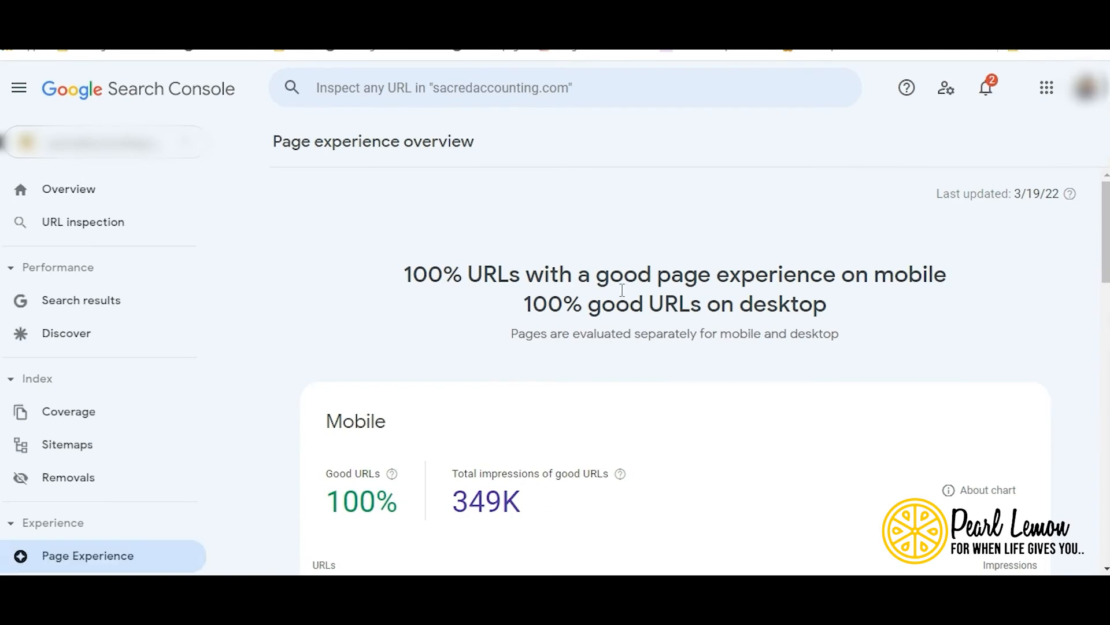
mouse_move(688, 327)
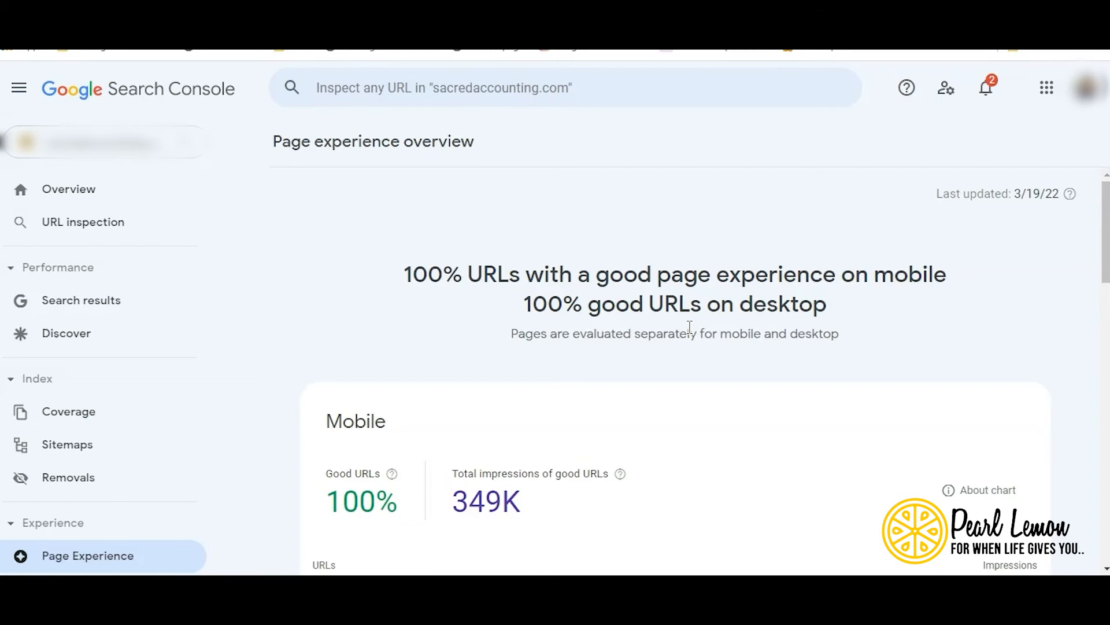
scroll(down, 3)
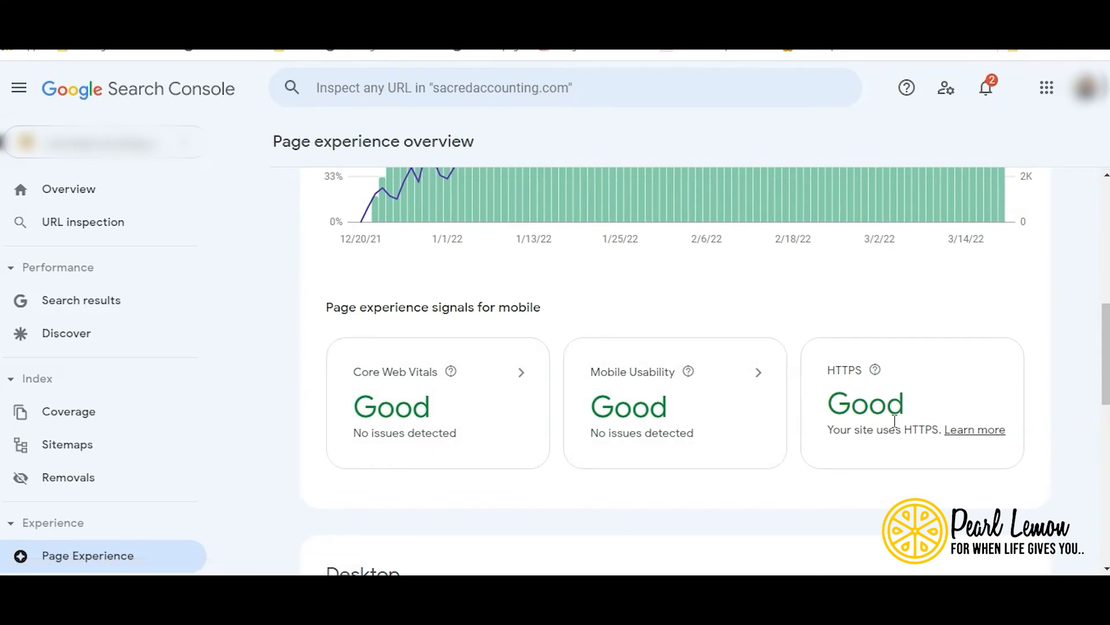
scroll(down, 3)
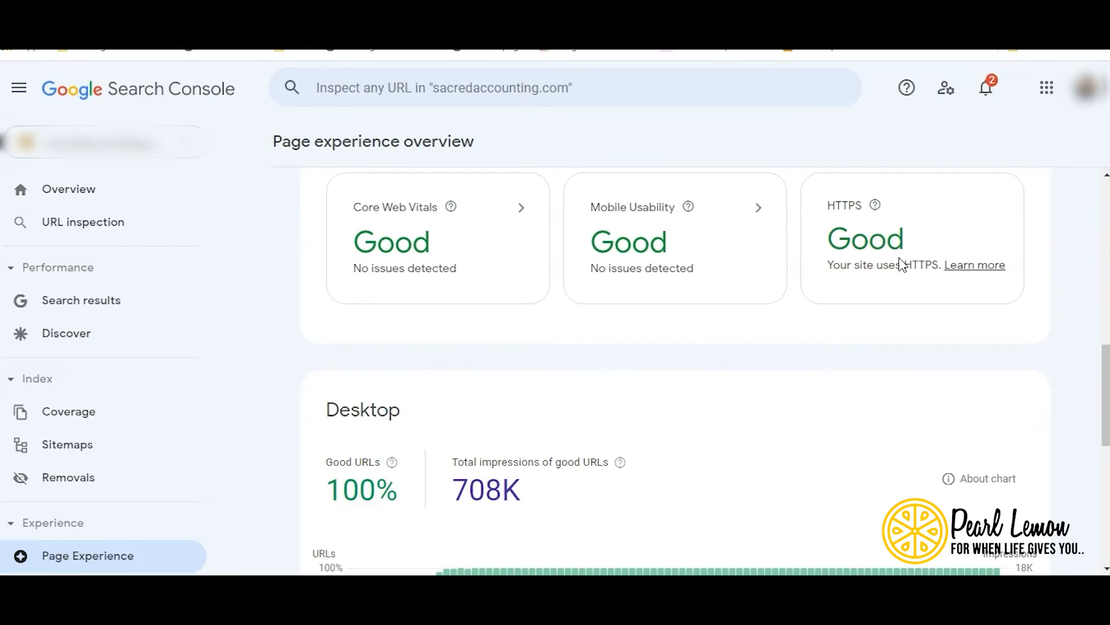
scroll(down, 3)
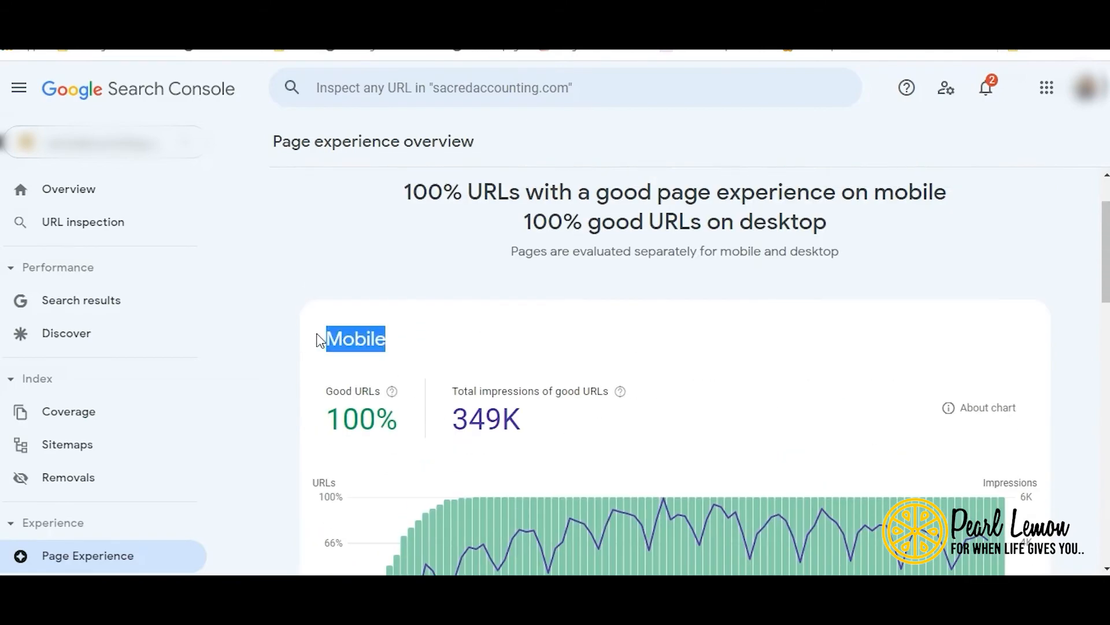
scroll(down, 3)
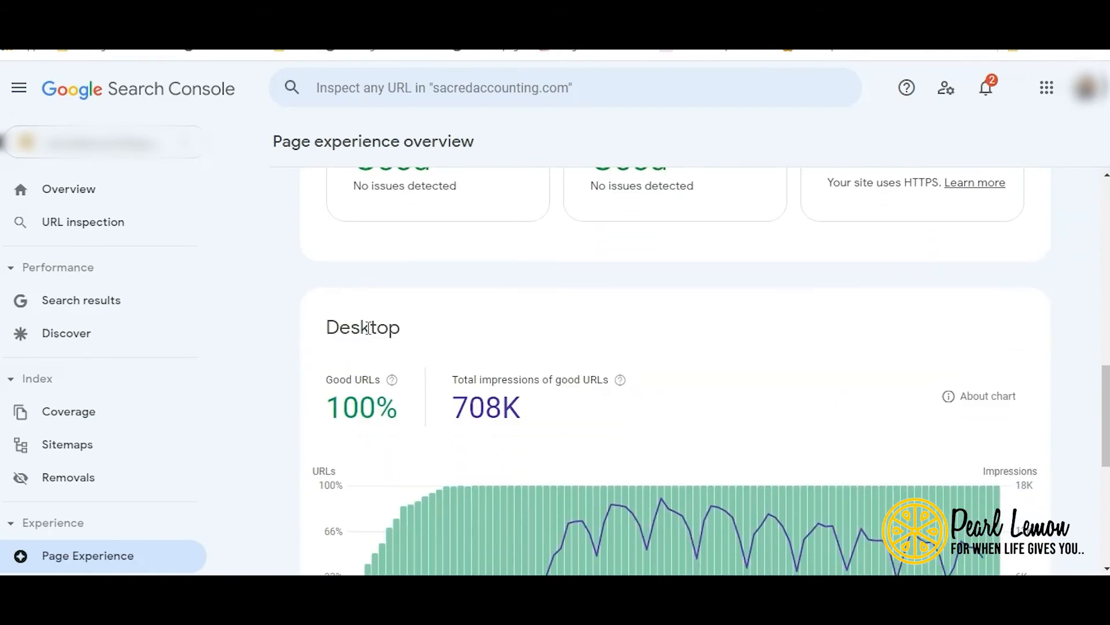
scroll(down, 3)
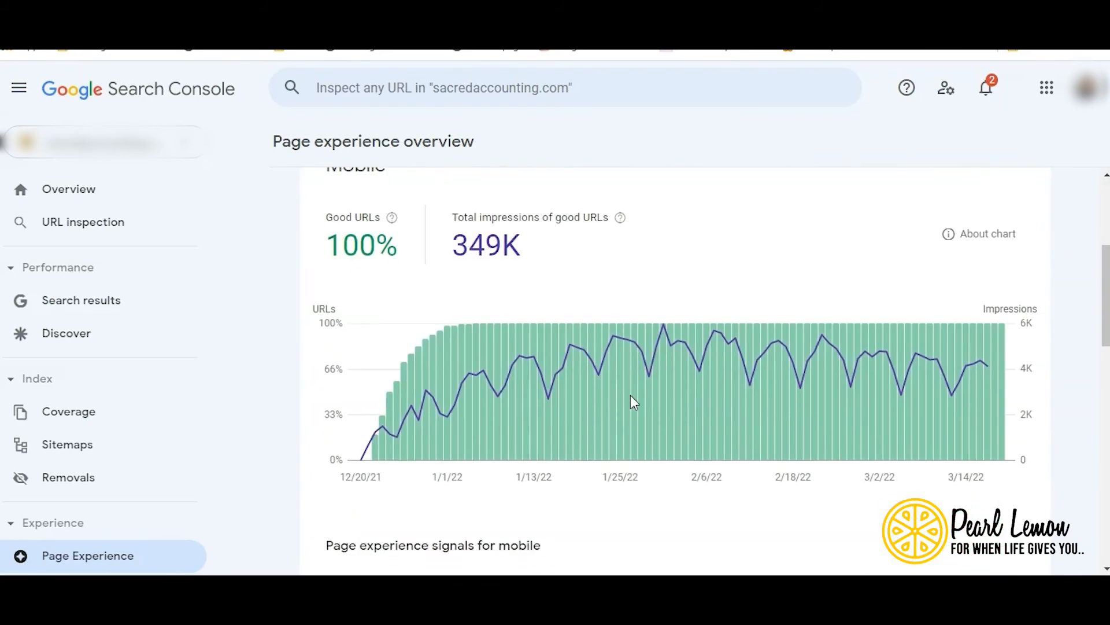
scroll(down, 3)
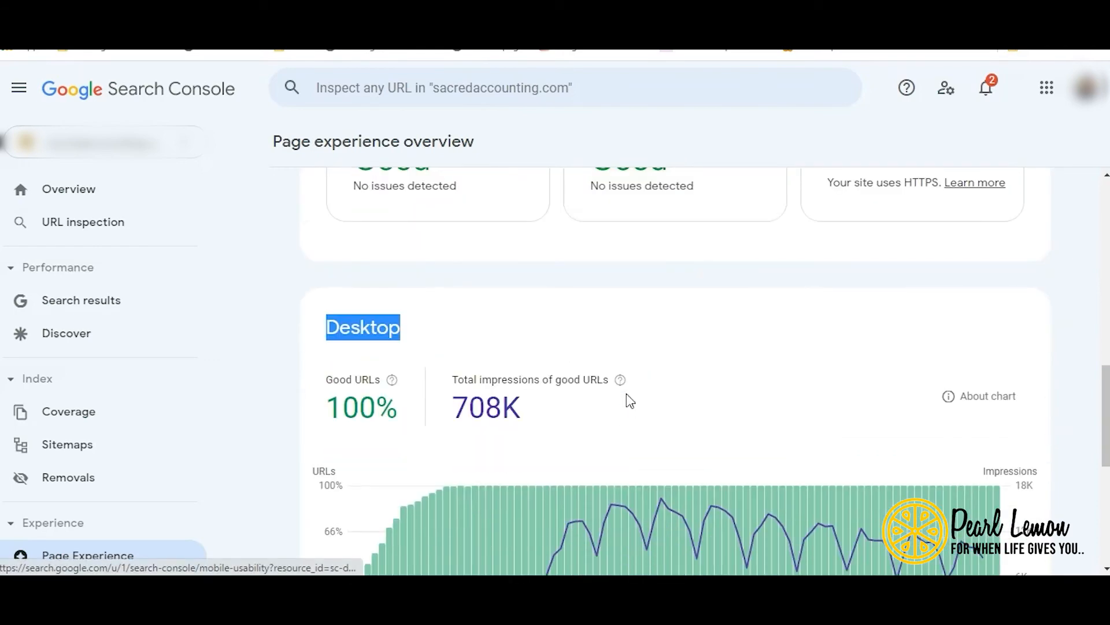
scroll(down, 3)
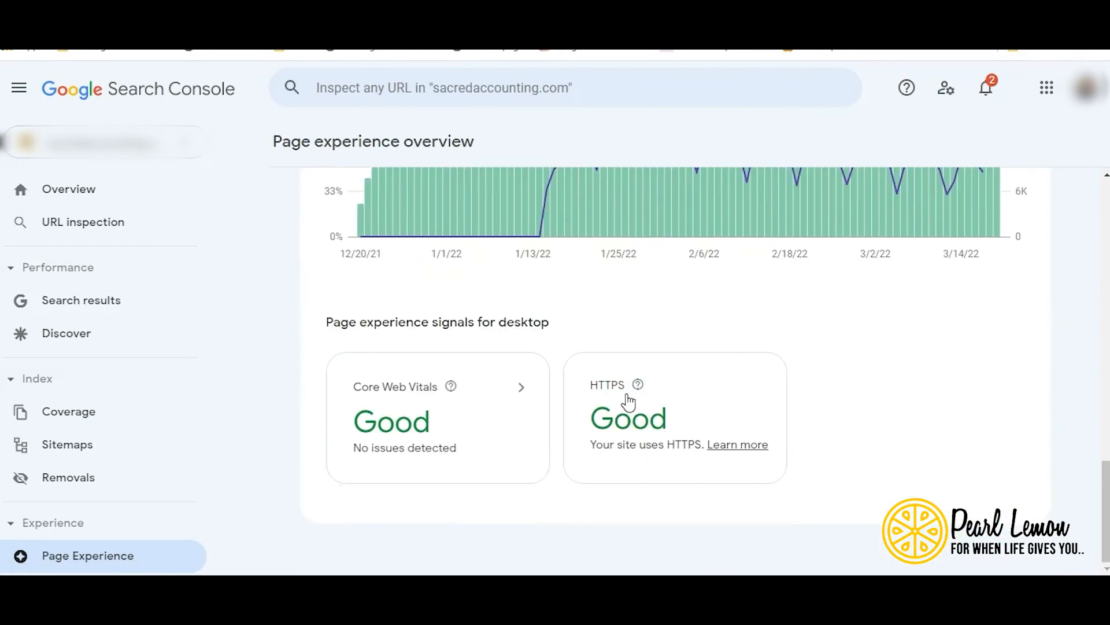
scroll(down, 3)
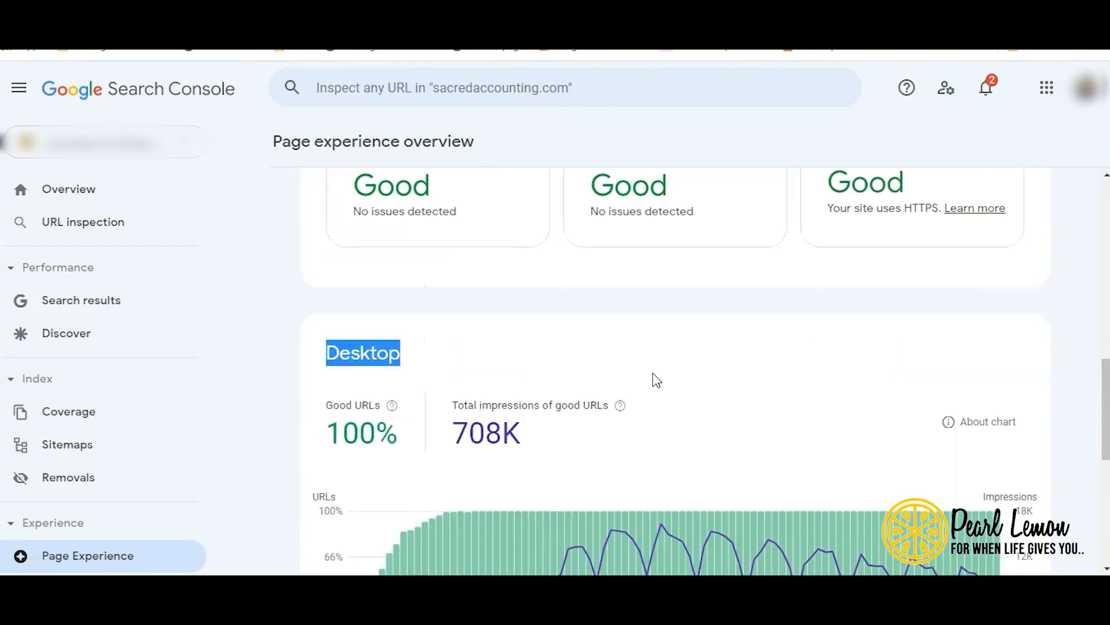
scroll(down, 3)
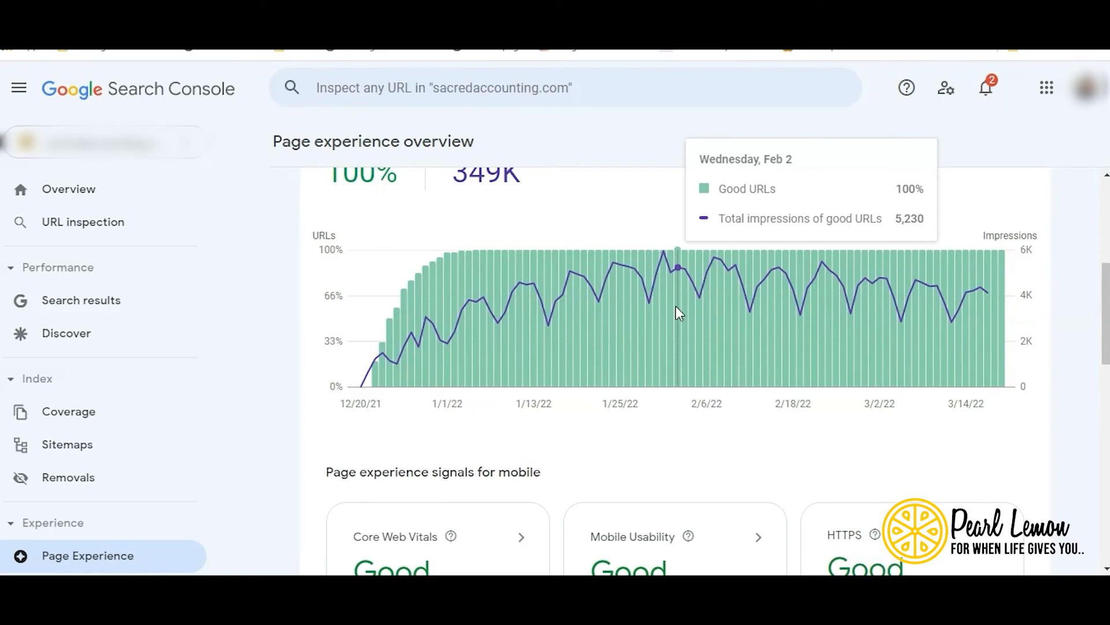
mouse_move(663, 265)
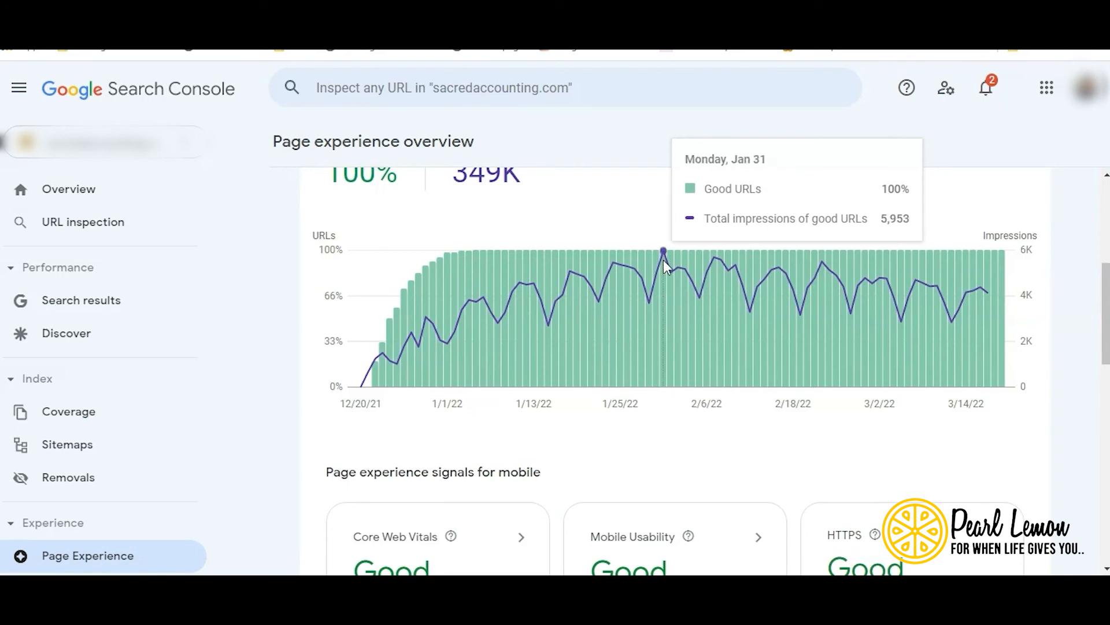
mouse_move(652, 169)
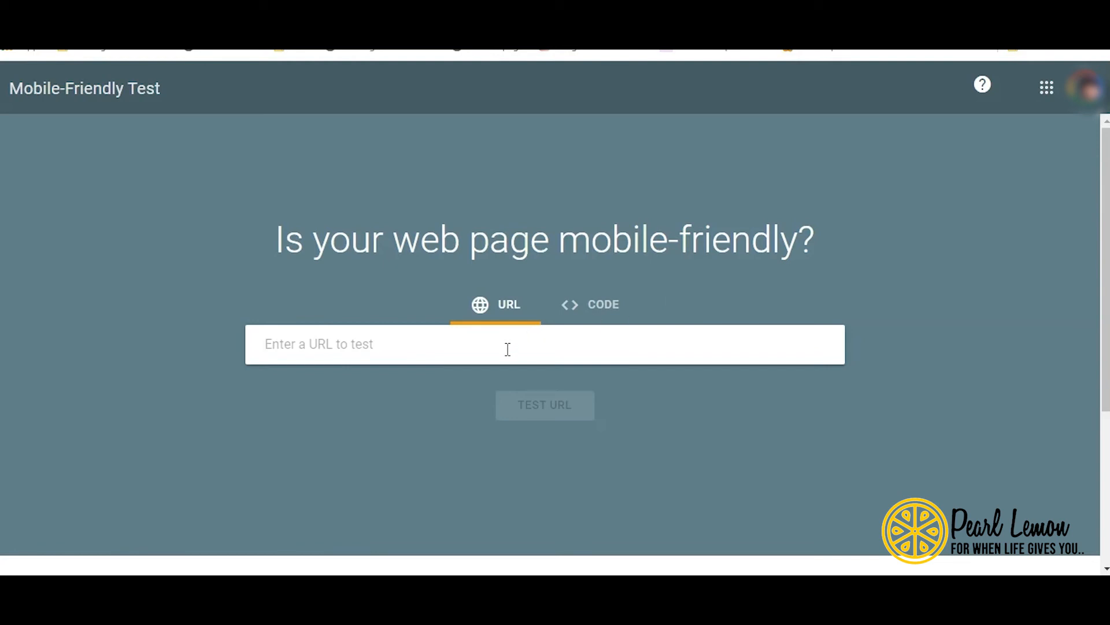
text(https://sacredaccounting.com/7-best-sports-backpacks-review/)
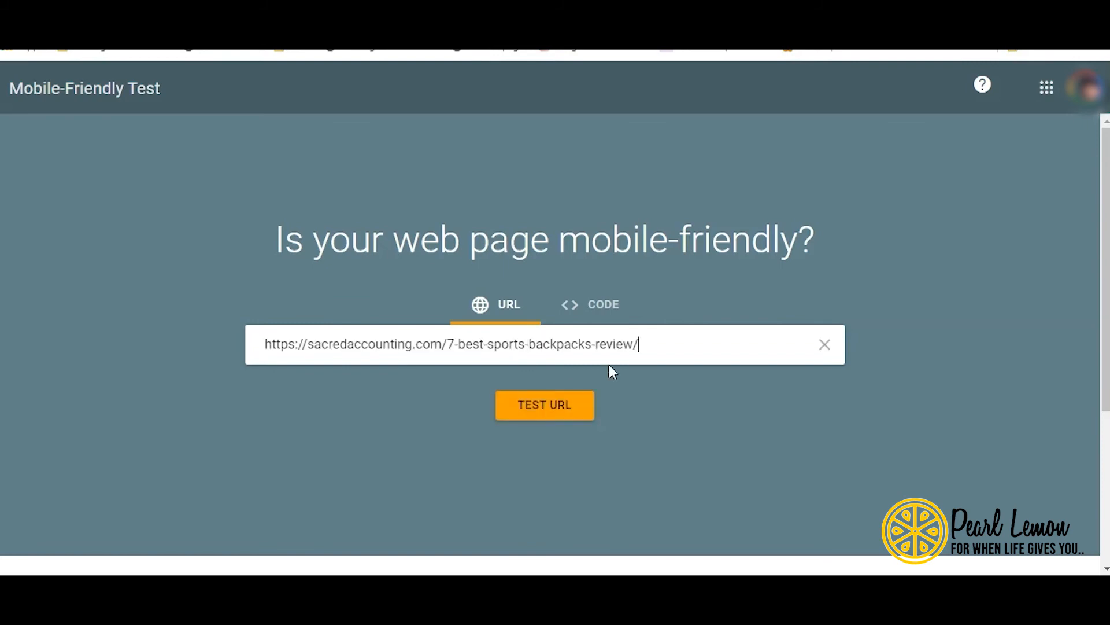
click(544, 404)
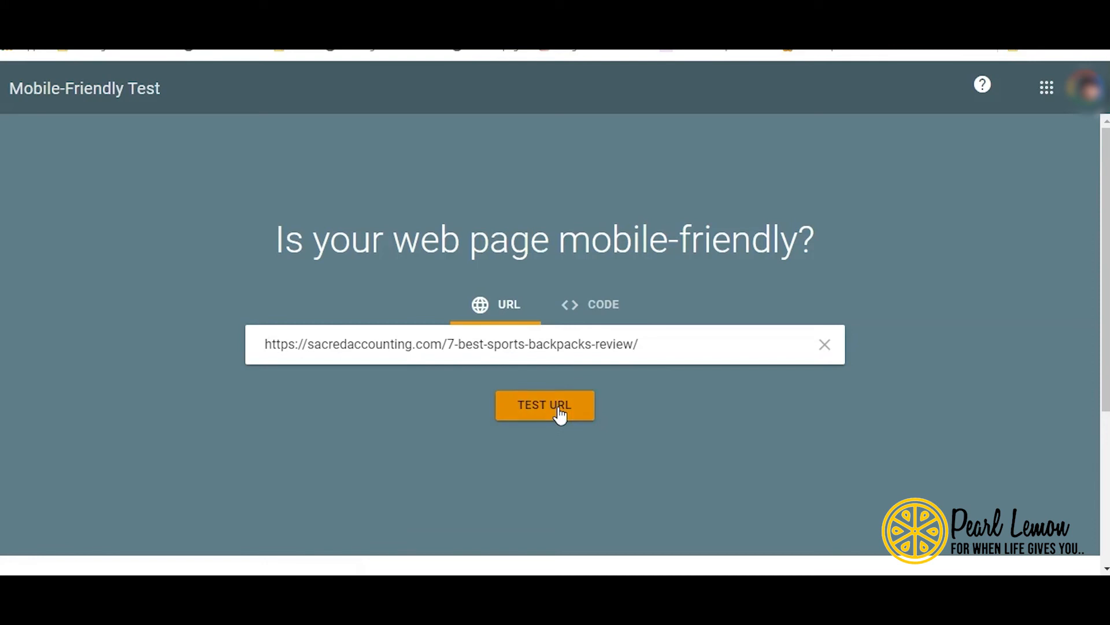
click(545, 404)
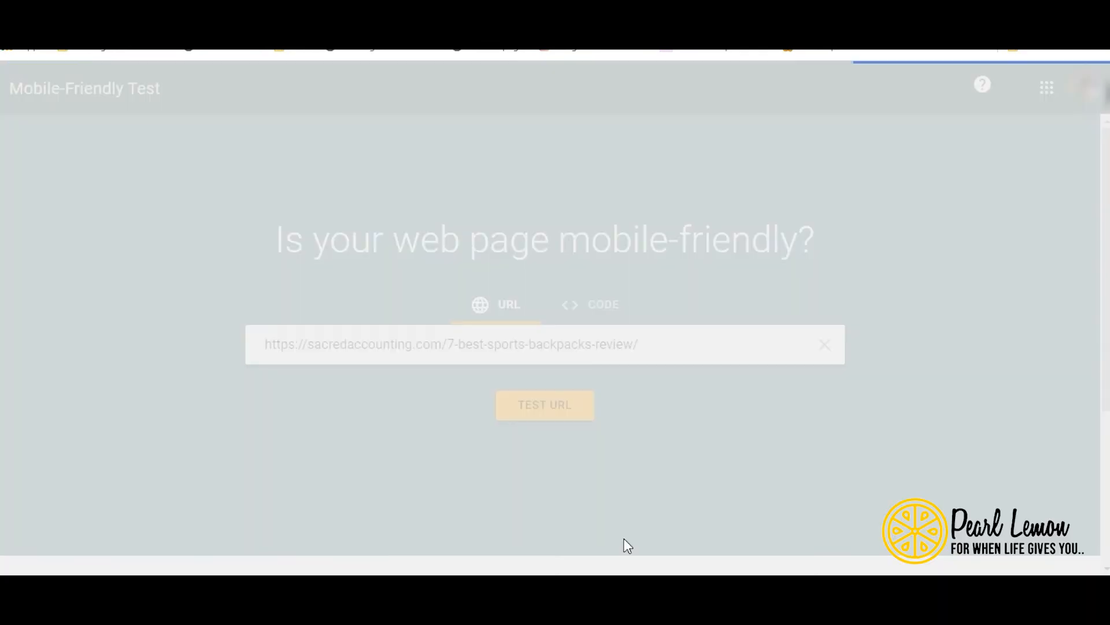
- Review the 'Page is mobile friendly' result for the backpacks review page
click(545, 405)
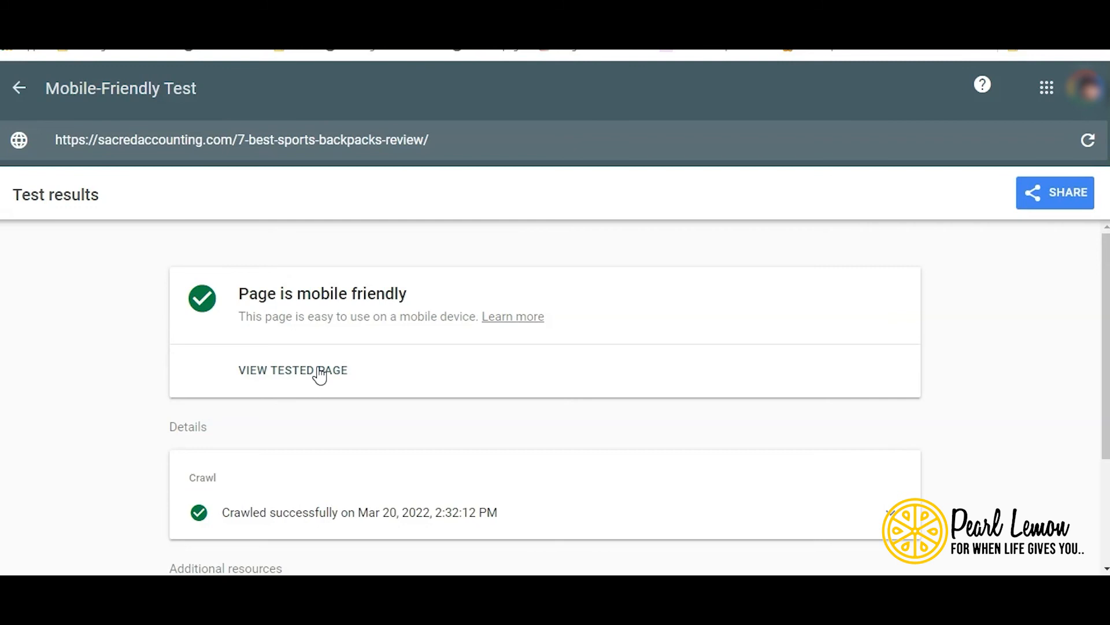
scroll(down, 3)
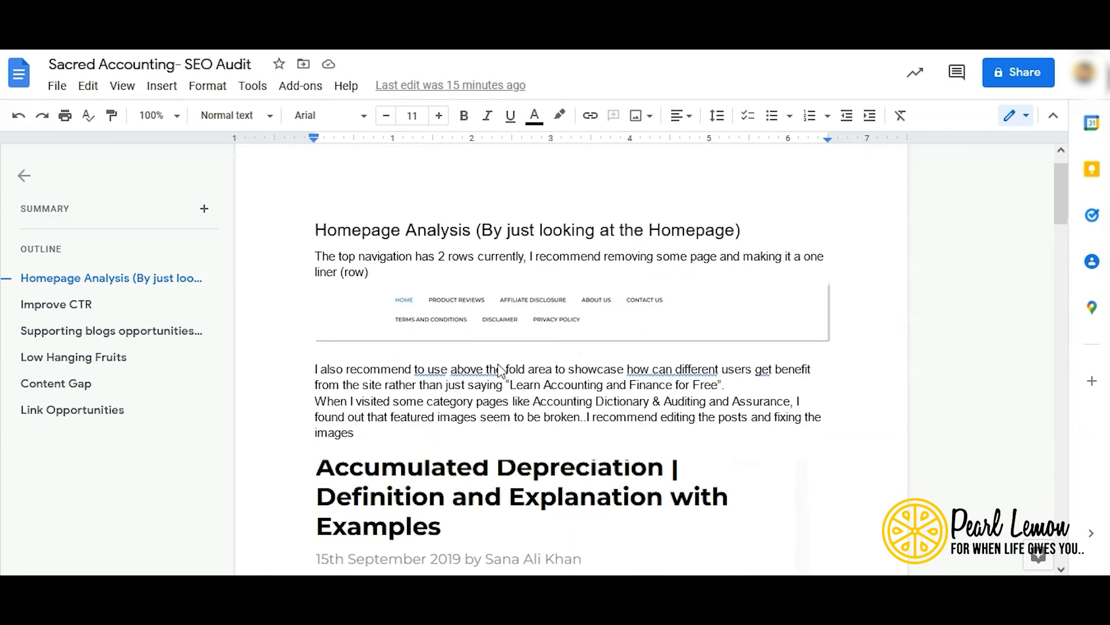
- Scroll the SEO Audit doc to the Improve CTR, Supporting blogs and Low Hanging Fruits sections
scroll(down, 3)
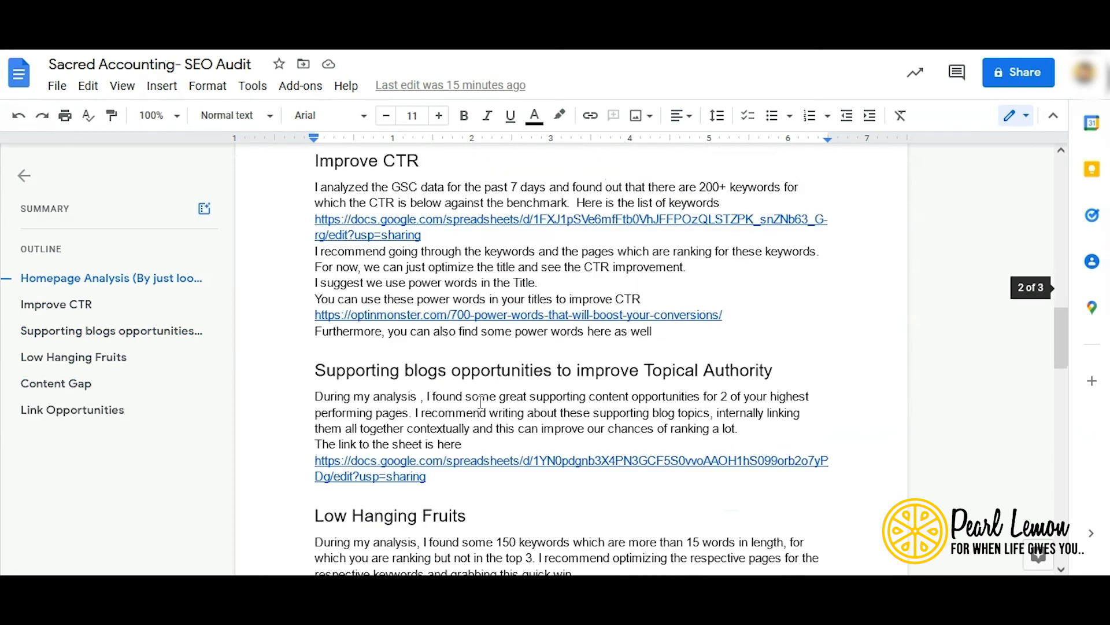